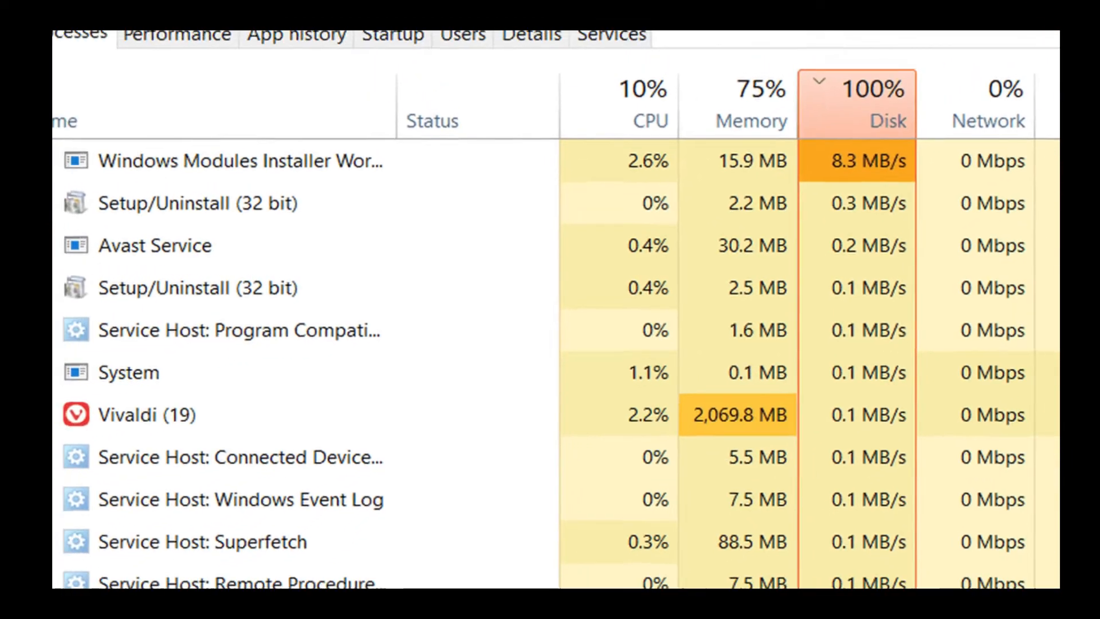
- Sort Task Manager's process list by the Disk column to find the heaviest disk users
click(176, 34)
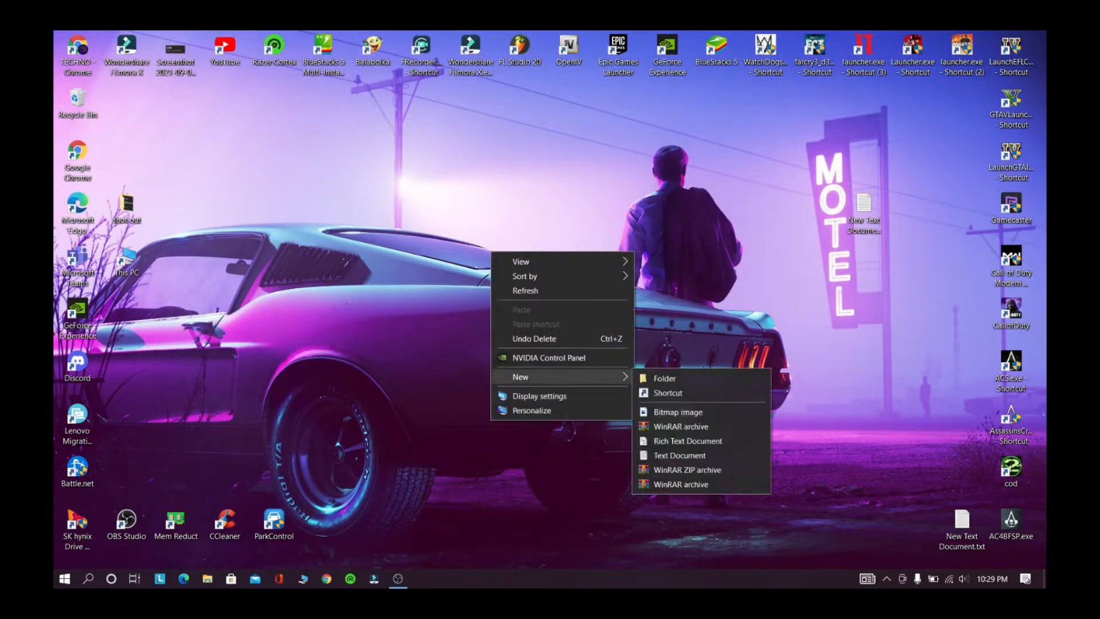
- Make a new desktop folder named 'backup' and drag it into position
click(664, 378)
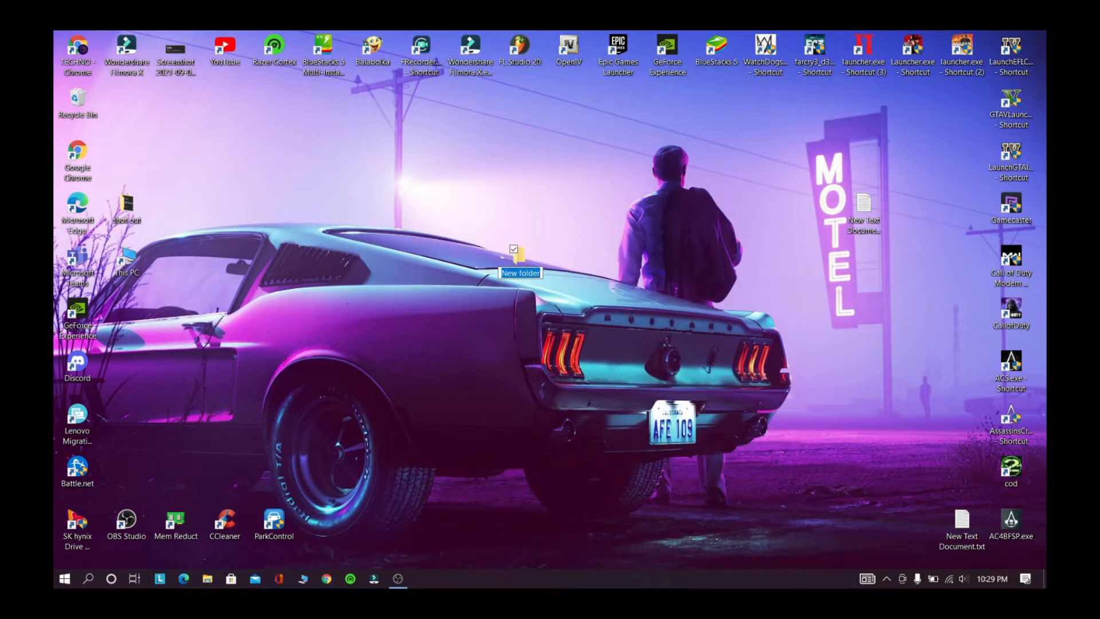
text(backup)
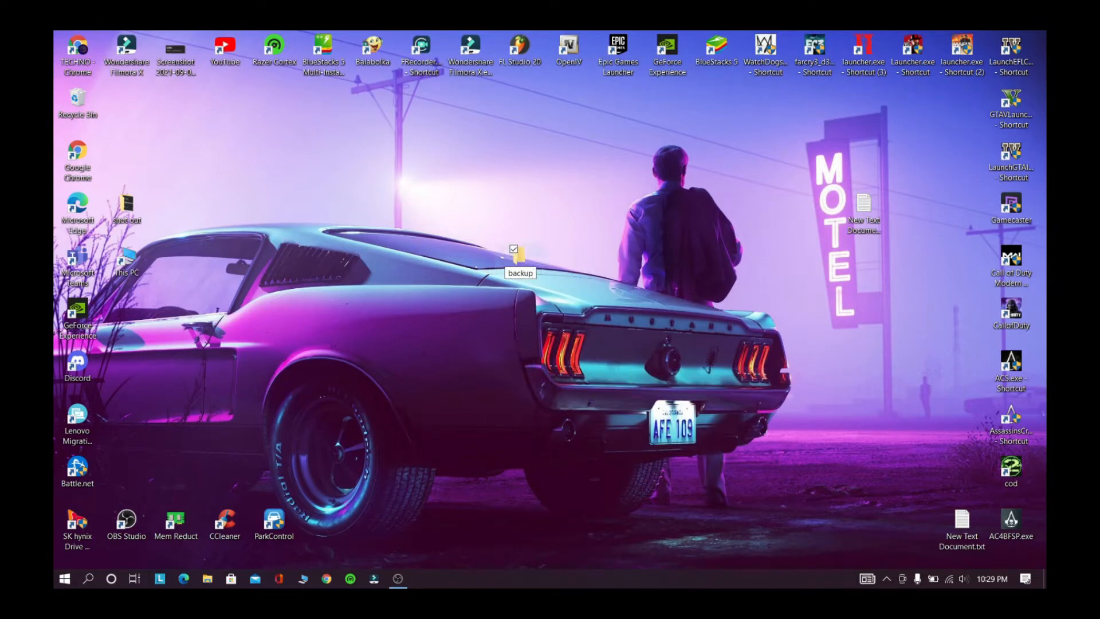
drag(519, 260, 421, 365)
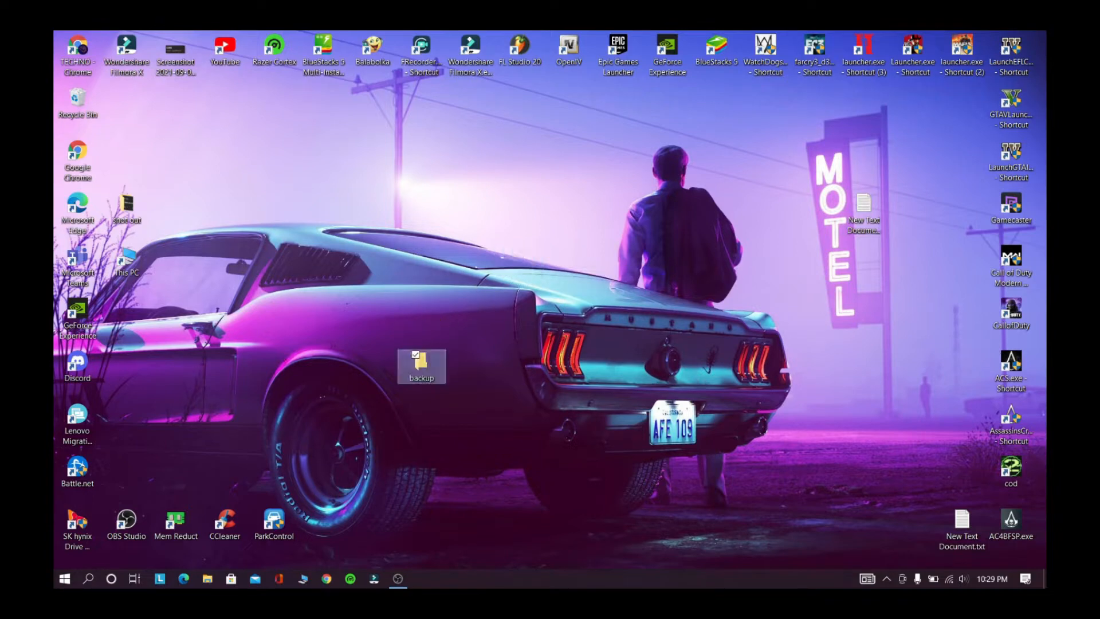
- Launch regedit from the Run box and approve the UAC prompt
key(Win+r)
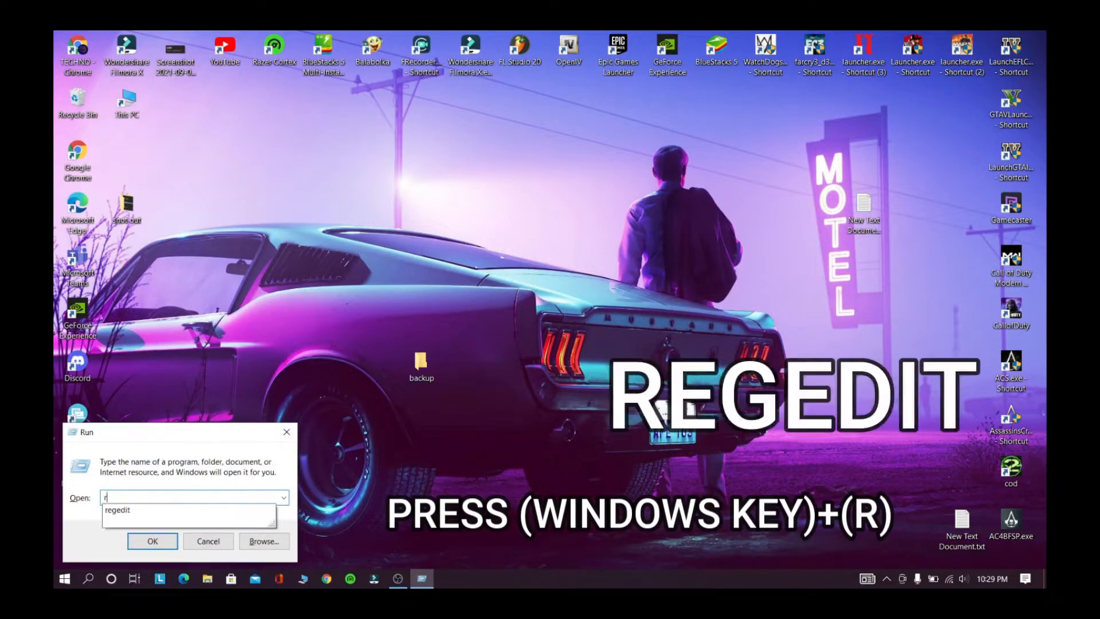
text(egedit)
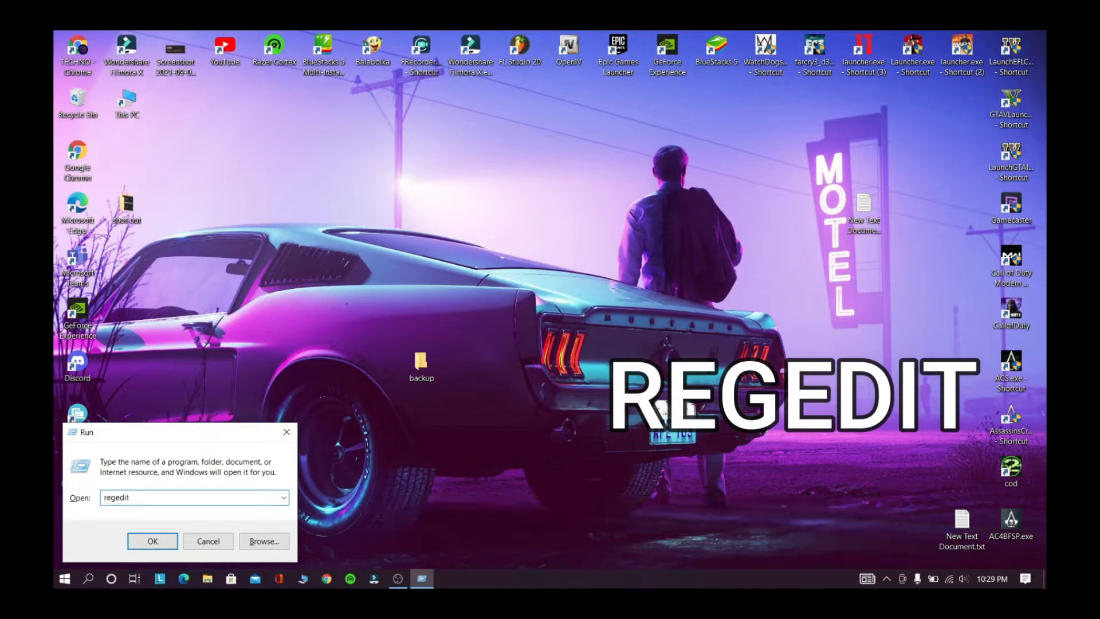
click(152, 541)
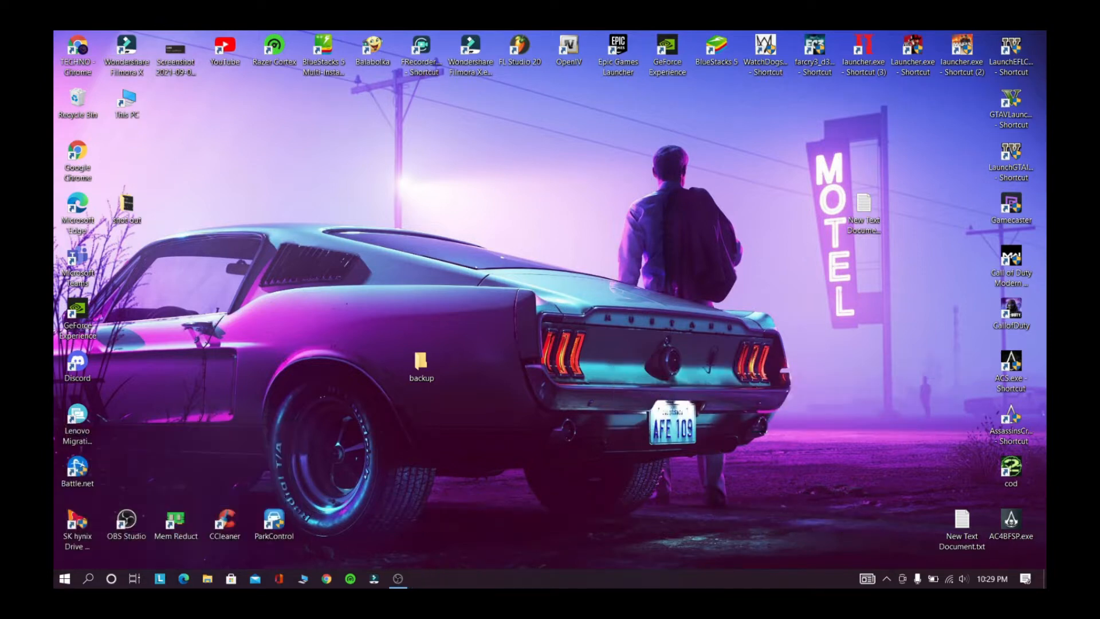
click(421, 578)
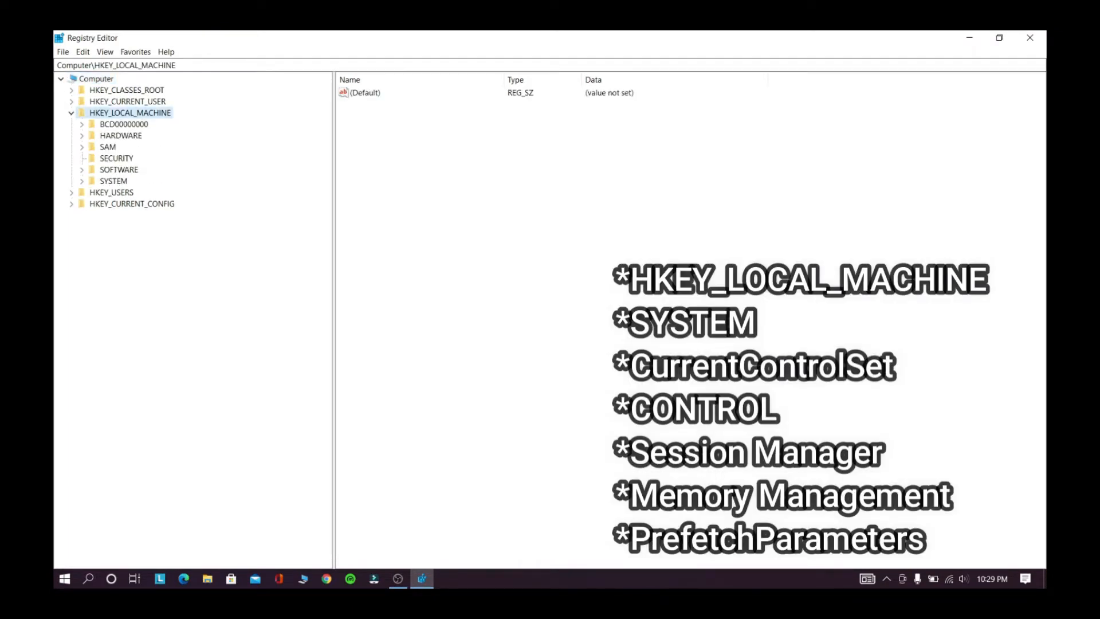
- Drill through SYSTEM, Control and Memory Management to select PrefetchParameters
click(91, 181)
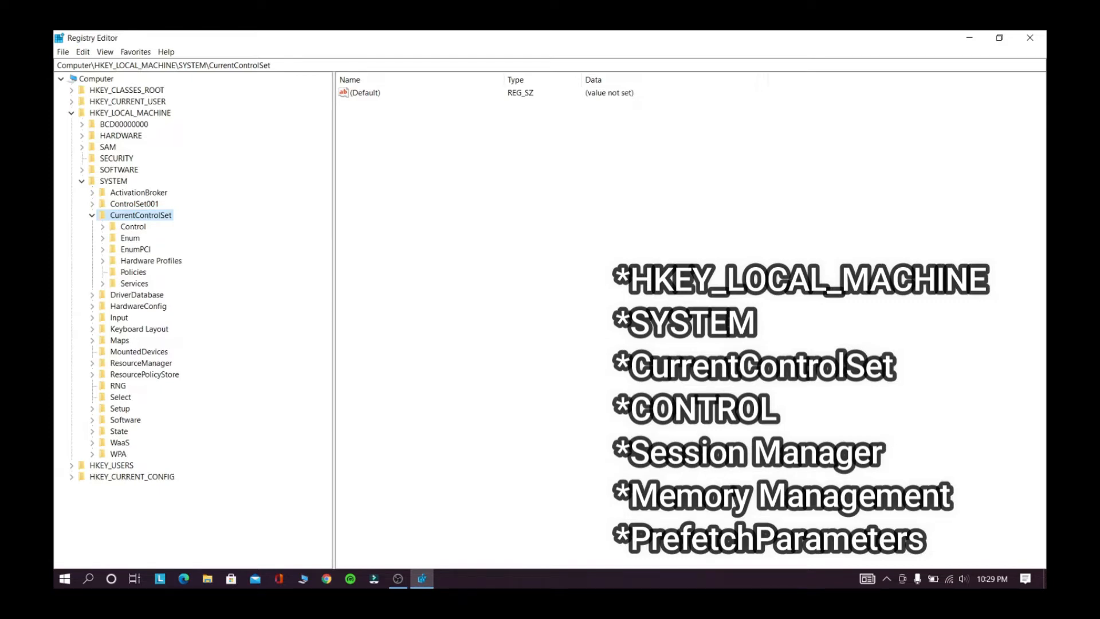
click(132, 226)
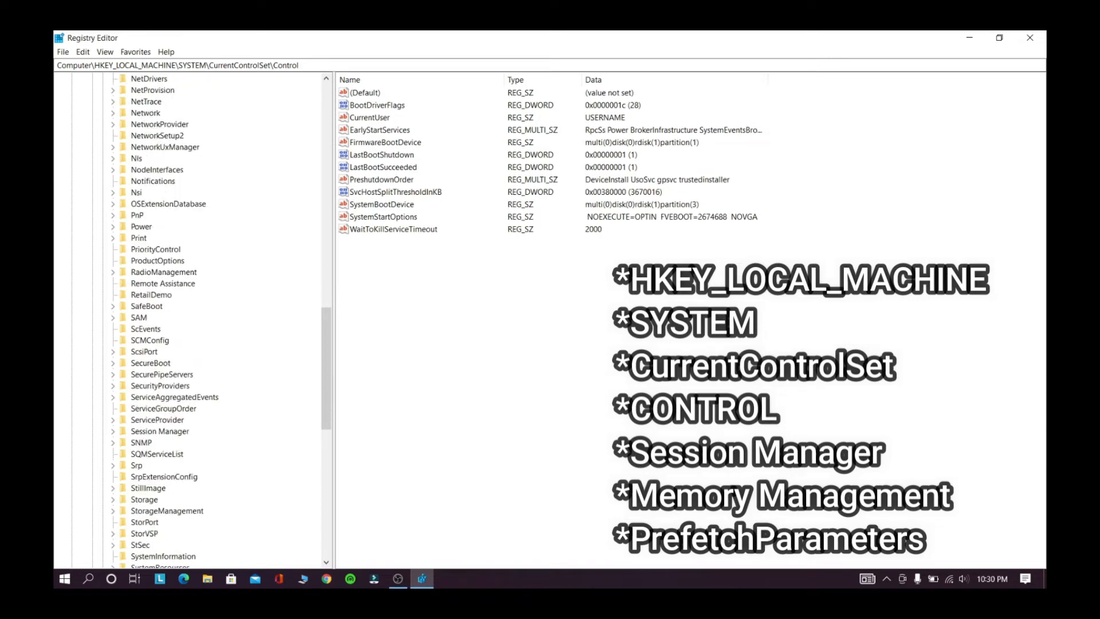
scroll(down, 3)
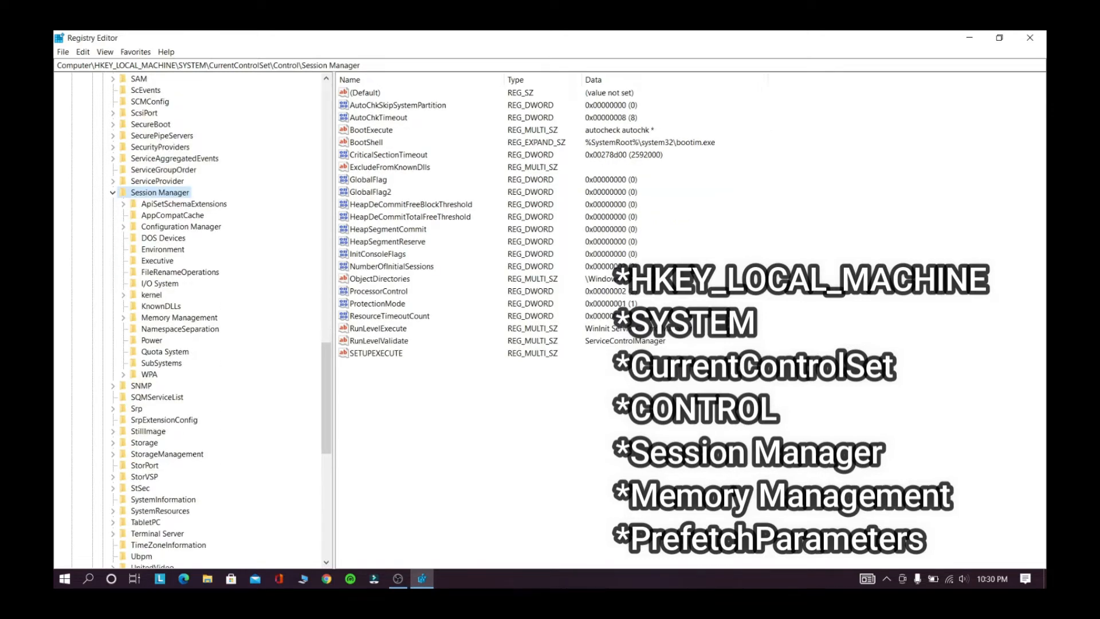
click(179, 317)
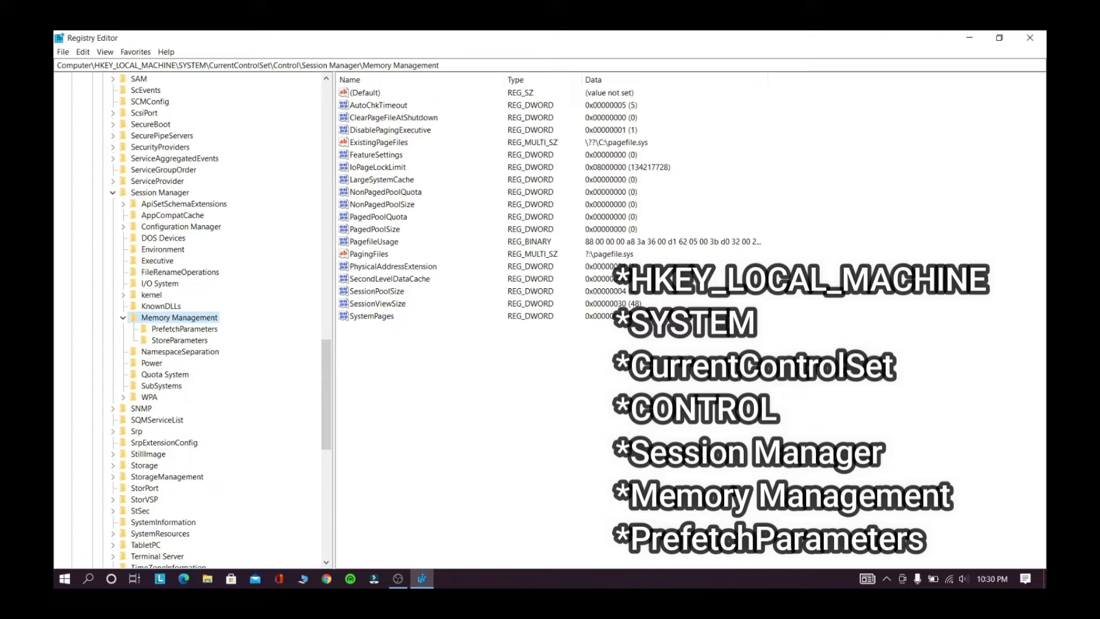
click(185, 328)
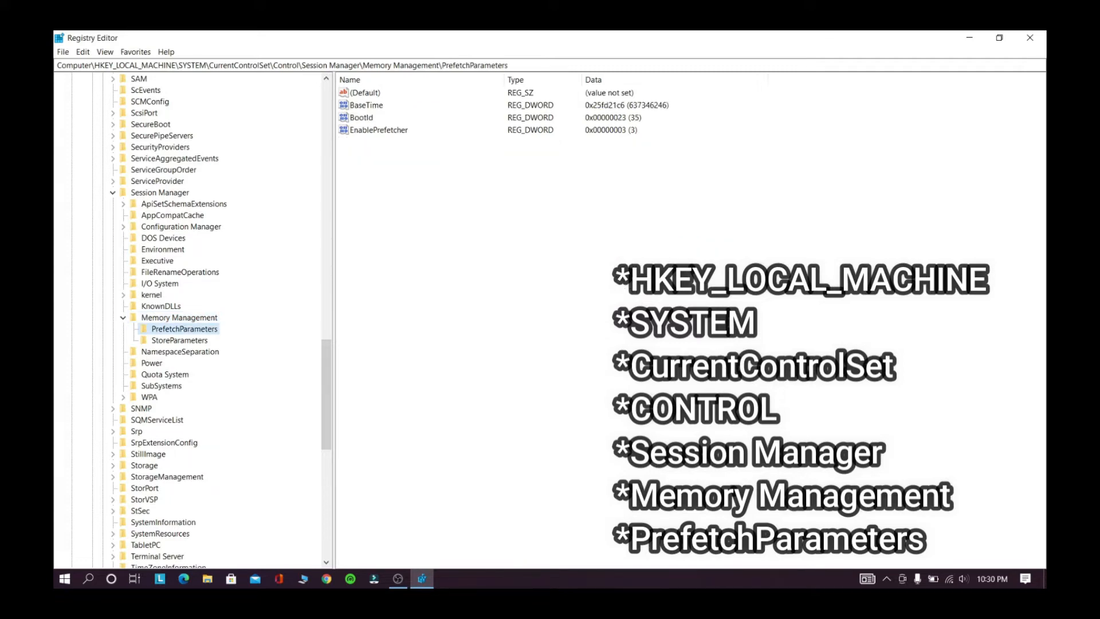
- Export the PrefetchParameters key as 'backup' into Desktop\backup
right_click(184, 328)
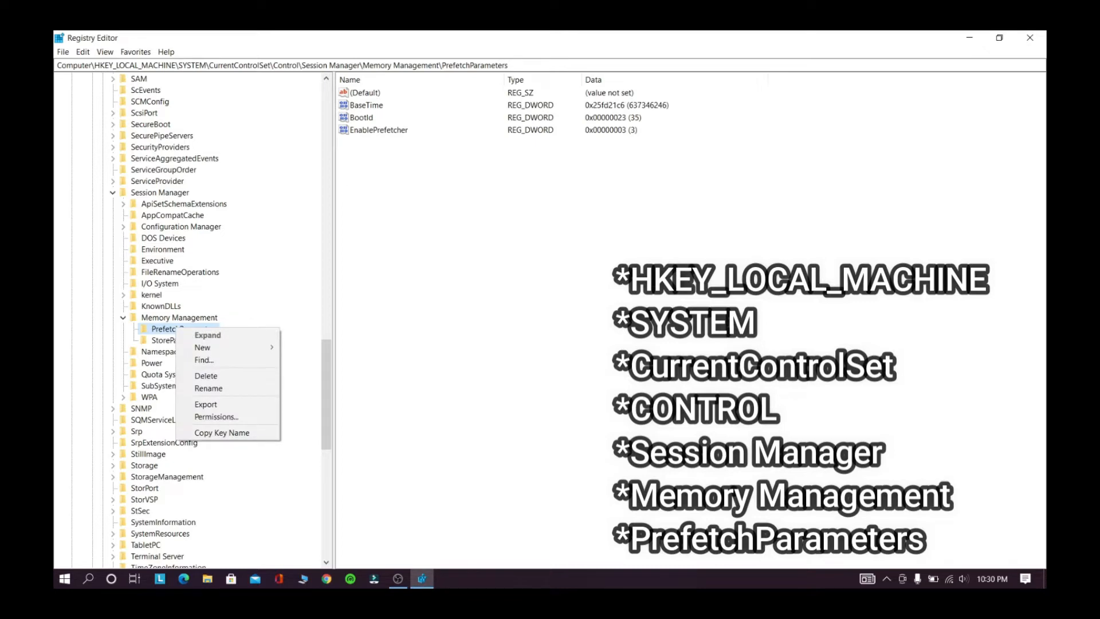
mouse_move(206, 403)
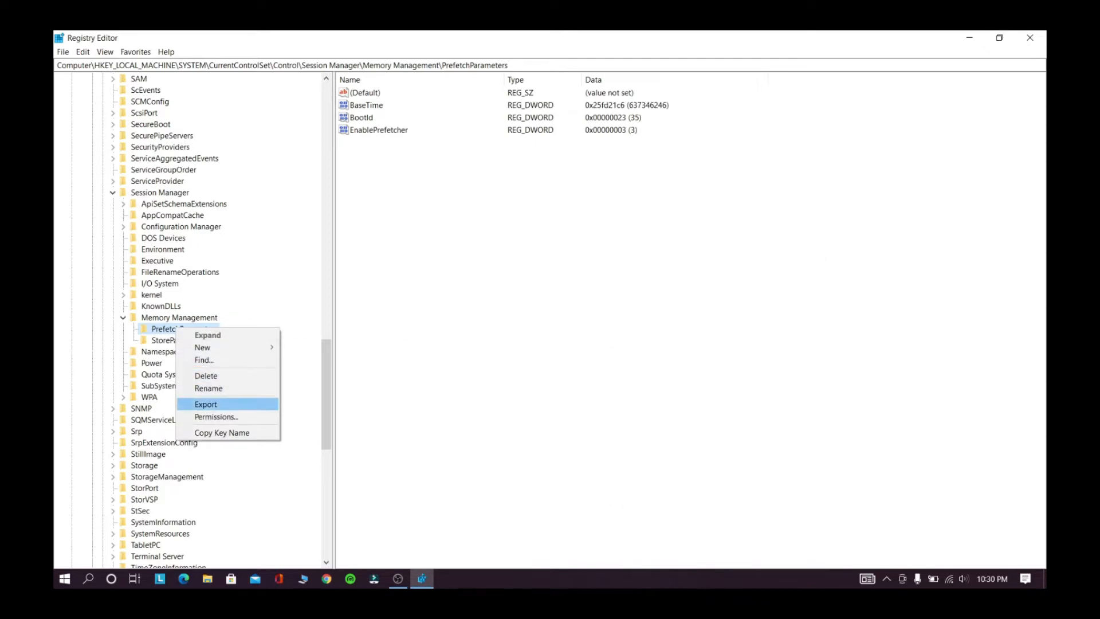
click(206, 404)
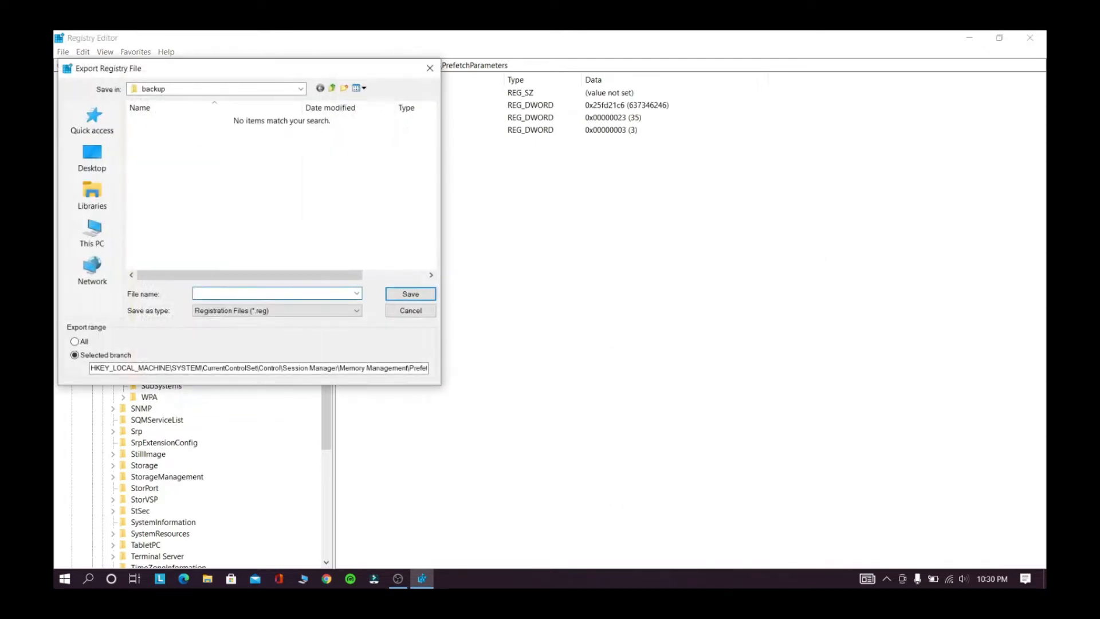
click(91, 158)
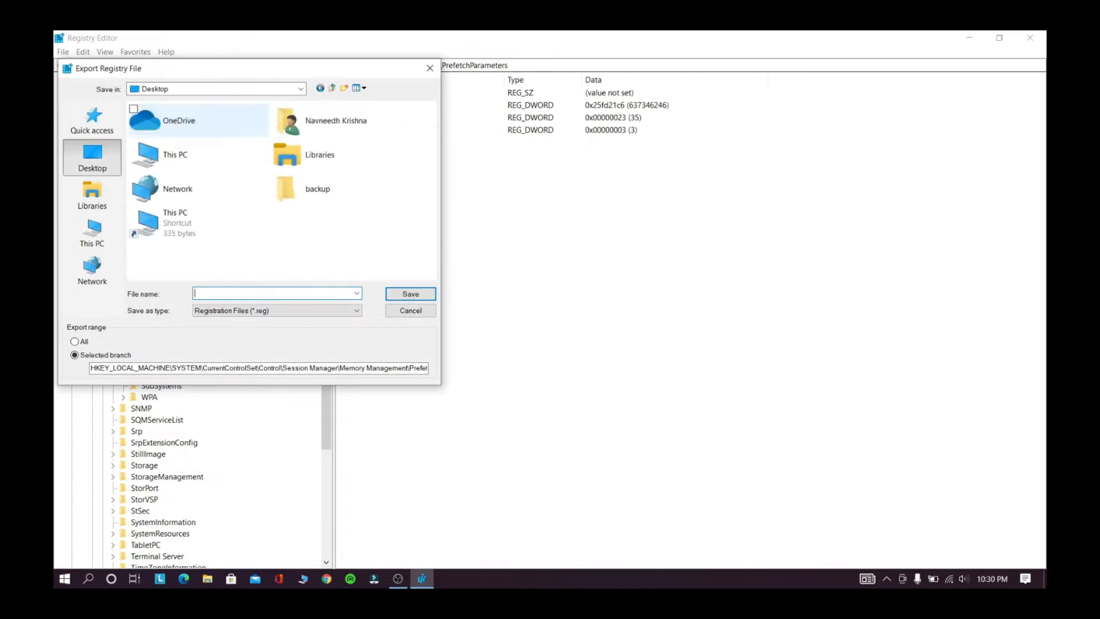
double_click(317, 188)
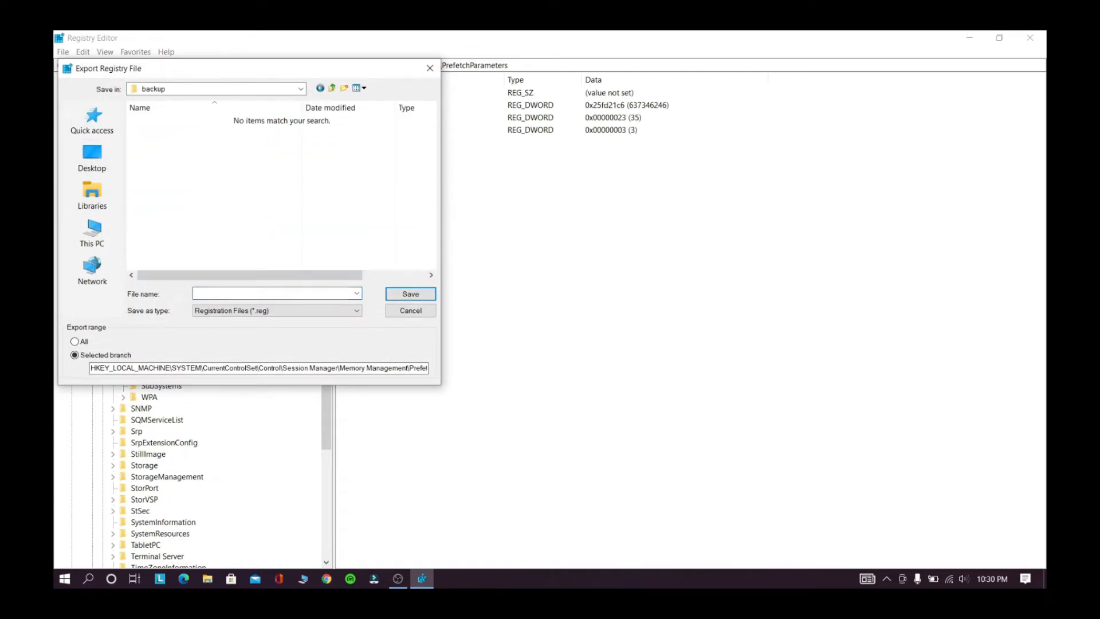
text(ba)
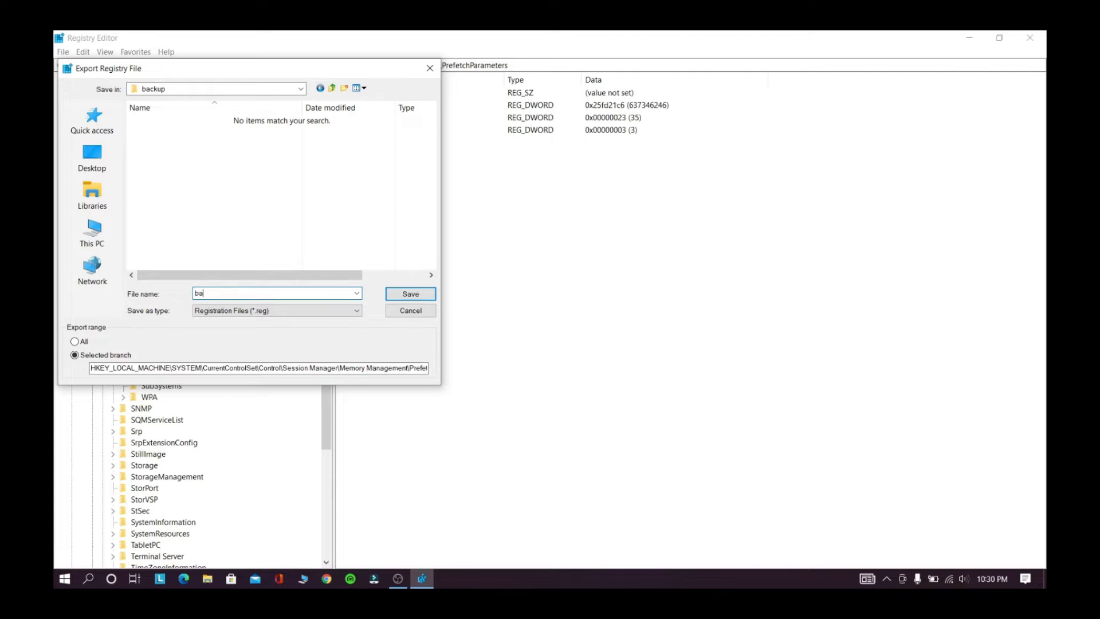
text(ckup)
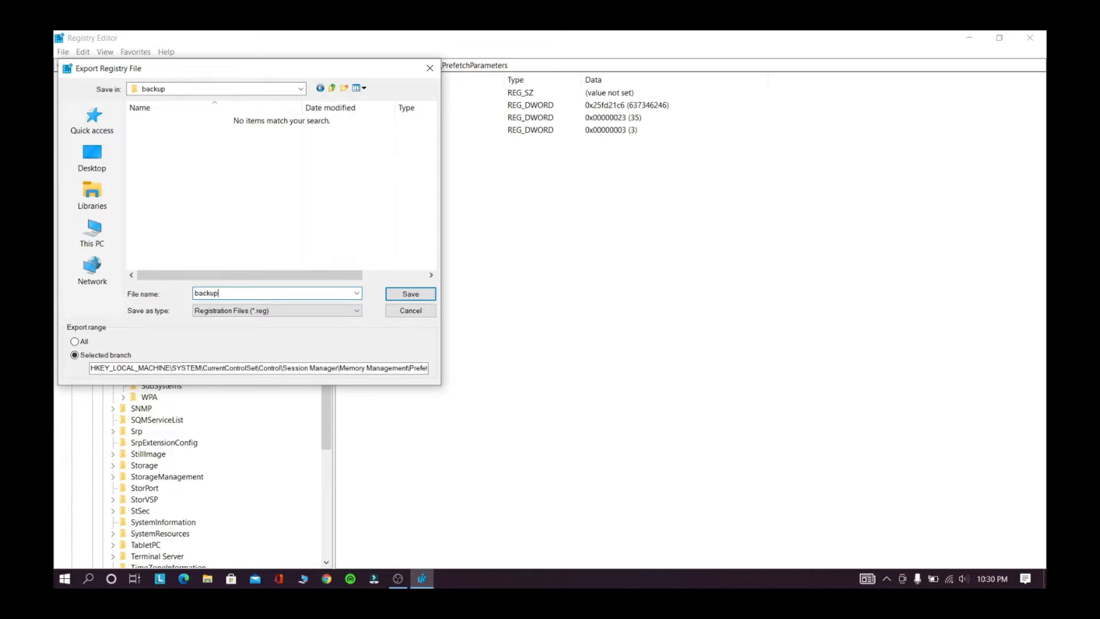
click(410, 293)
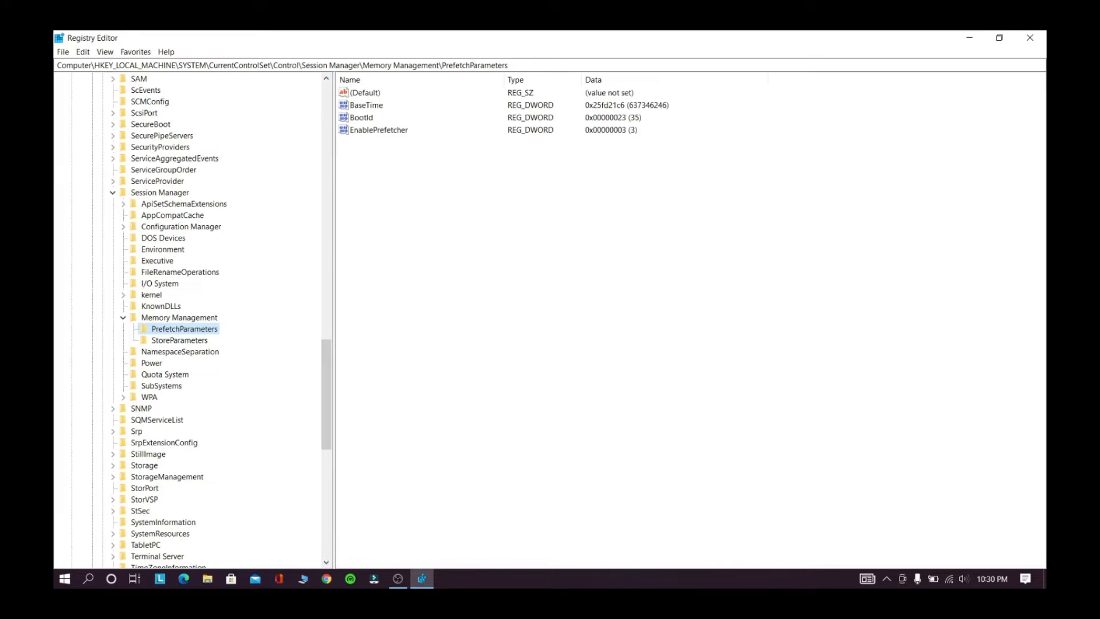
- Modify EnablePrefetcher, switch its base to Decimal and enter 0
right_click(379, 130)
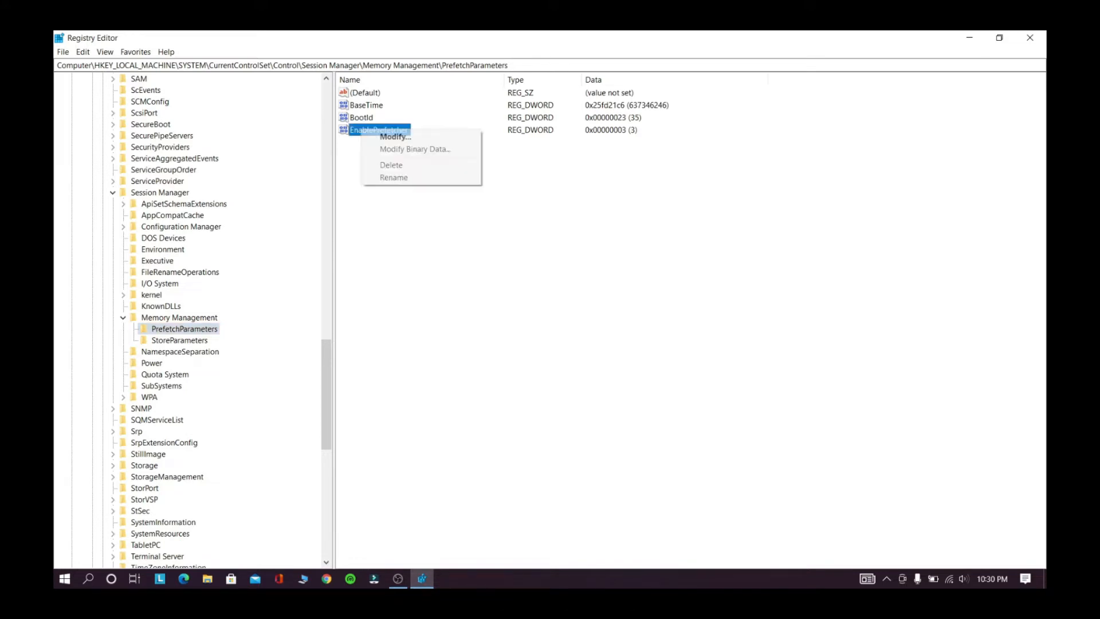
click(395, 137)
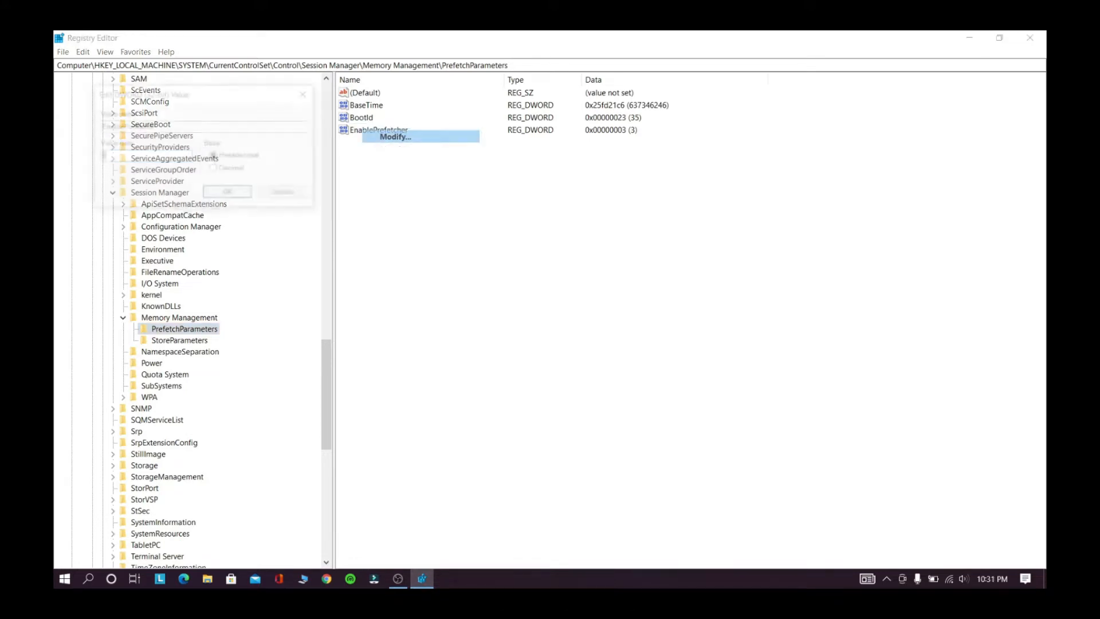
click(396, 137)
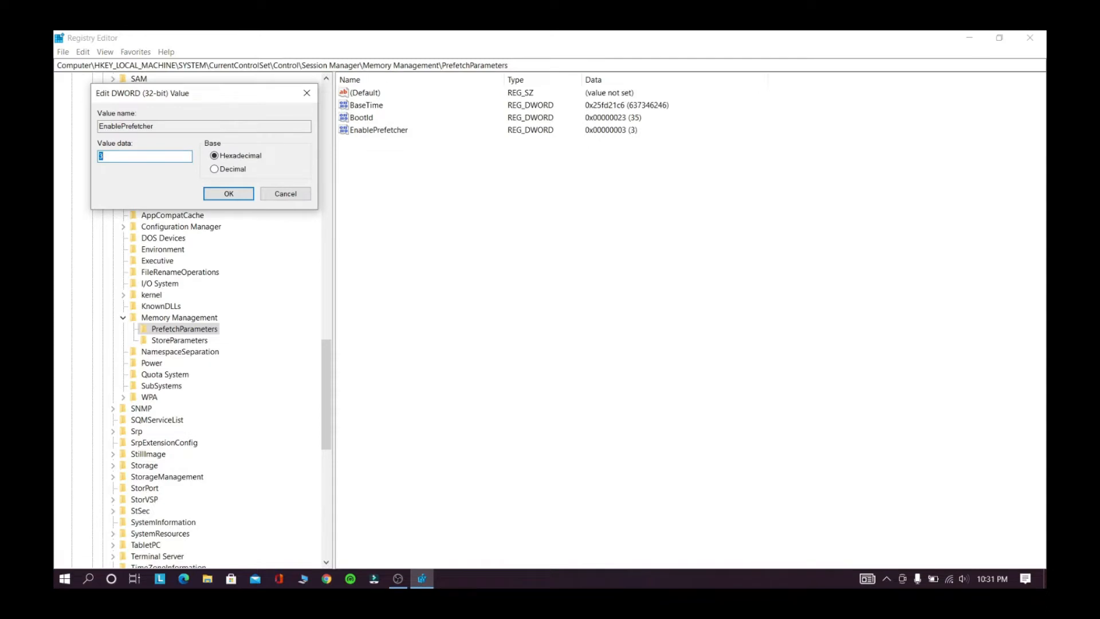
click(215, 169)
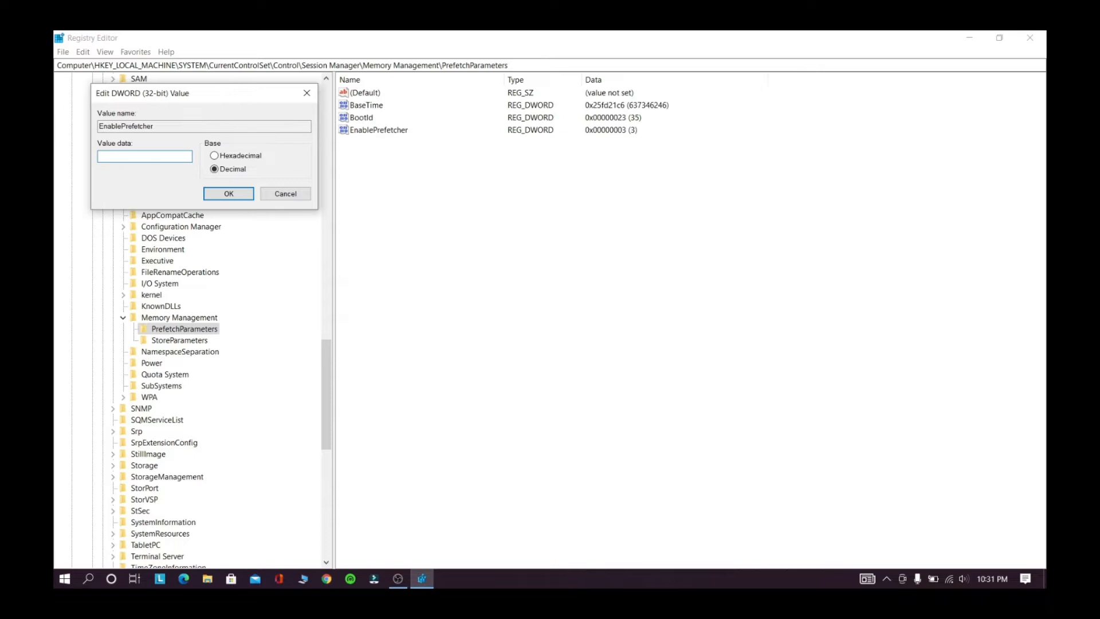
text(0)
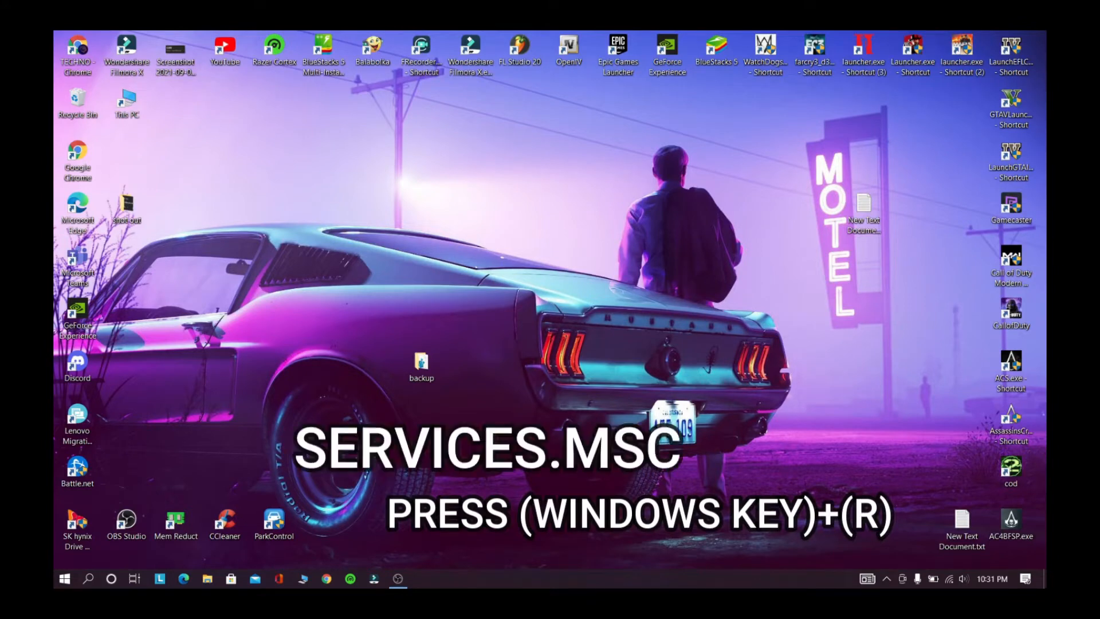
- Run services.msc from the Run dialog
text(services.msc)
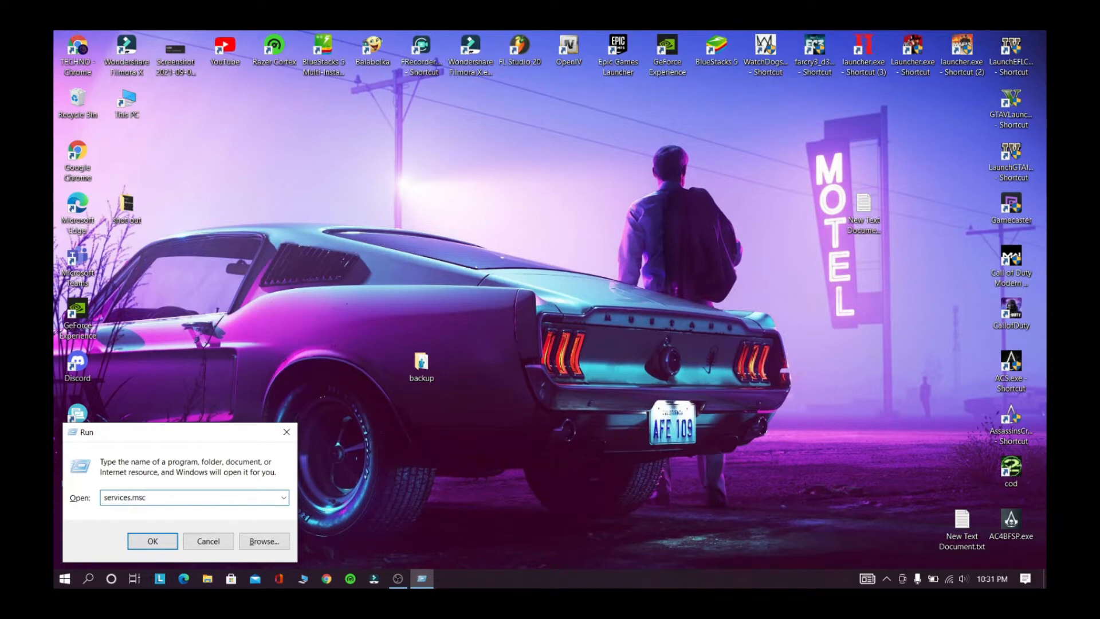
click(152, 541)
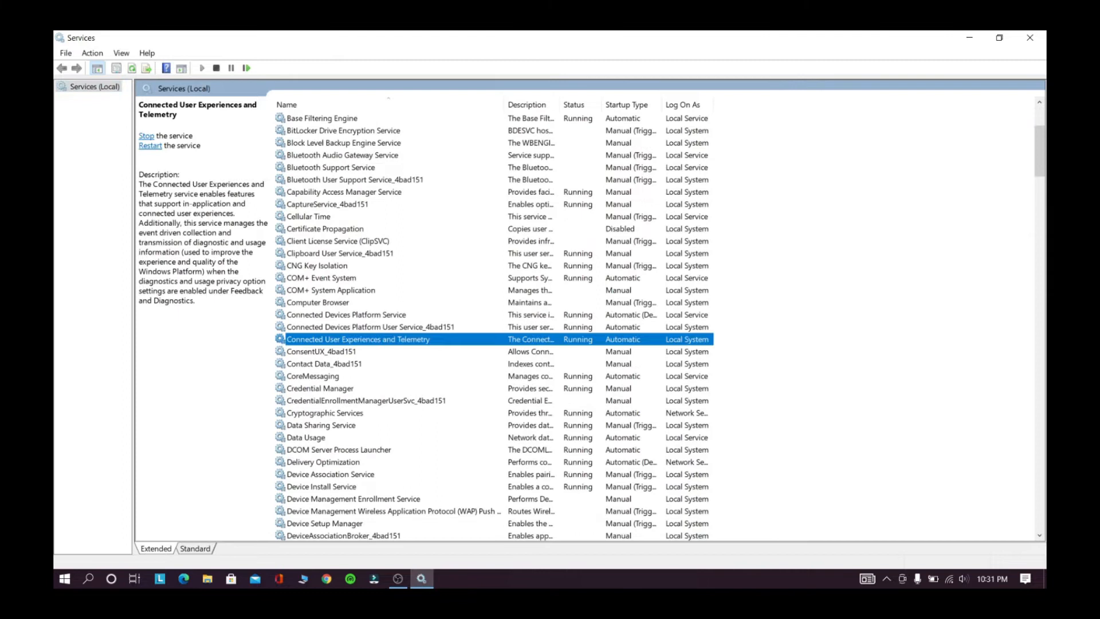
- Set Connected User Experiences and Telemetry to Disabled, stop it, and apply
right_click(357, 338)
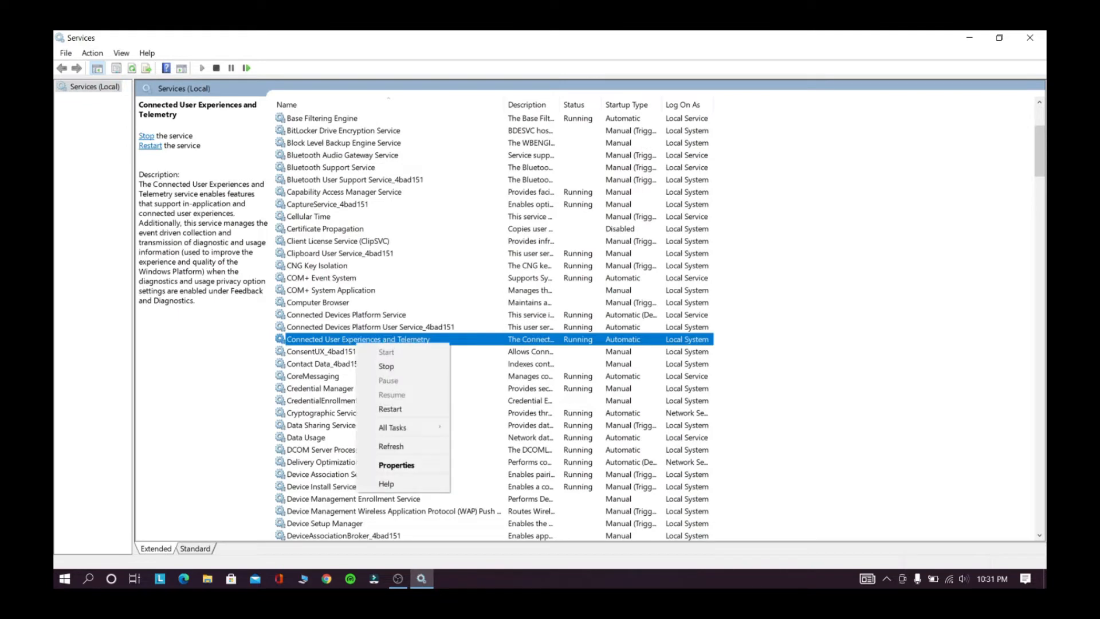
mouse_move(390, 409)
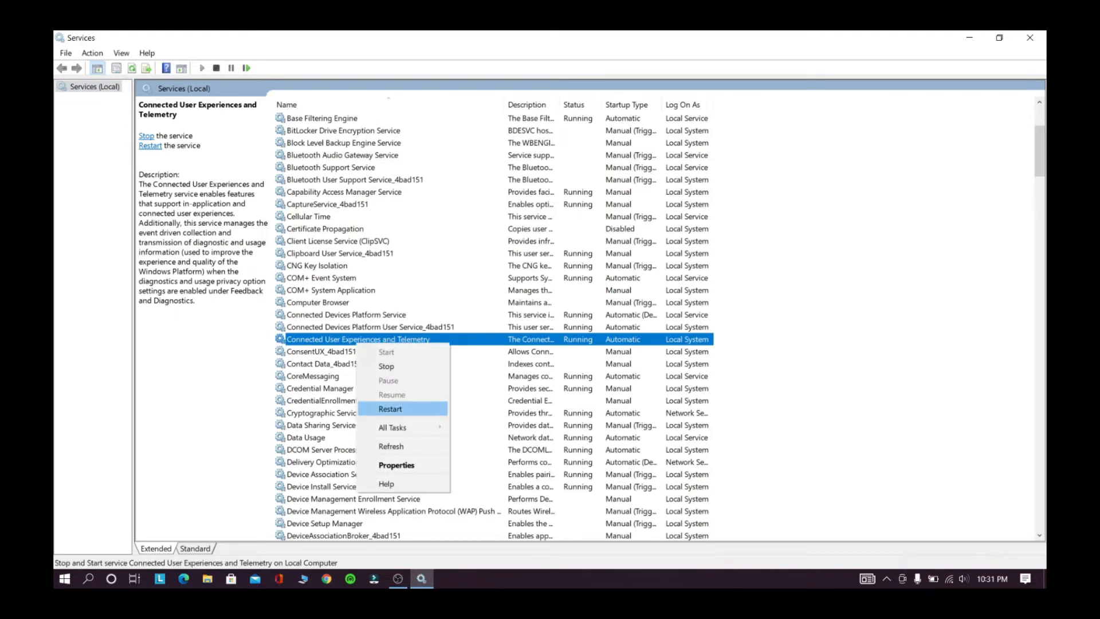
click(396, 465)
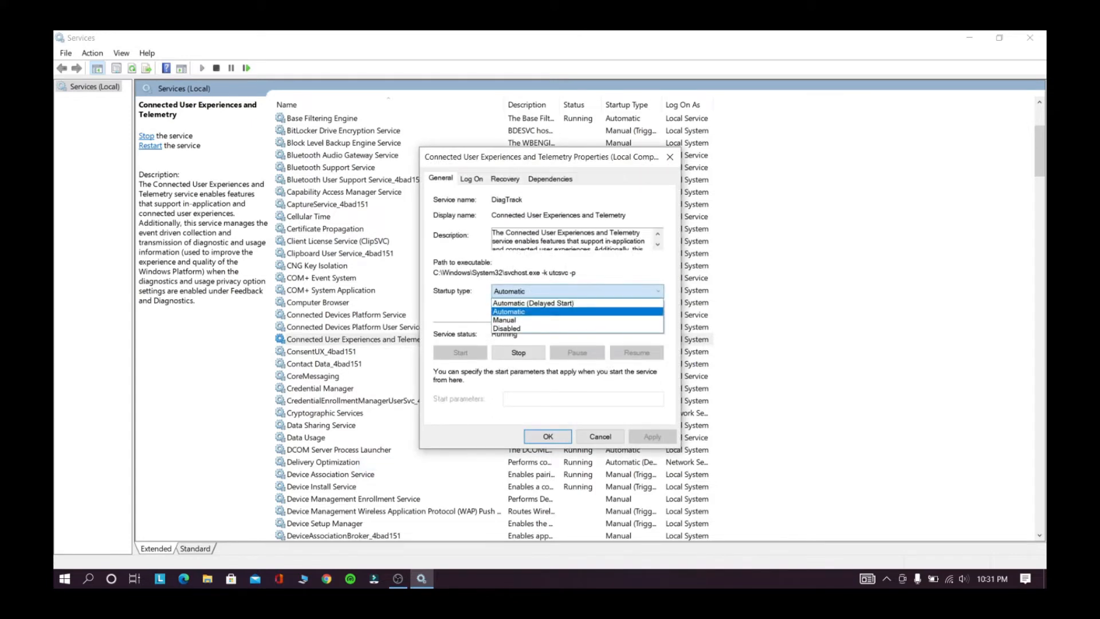
click(507, 328)
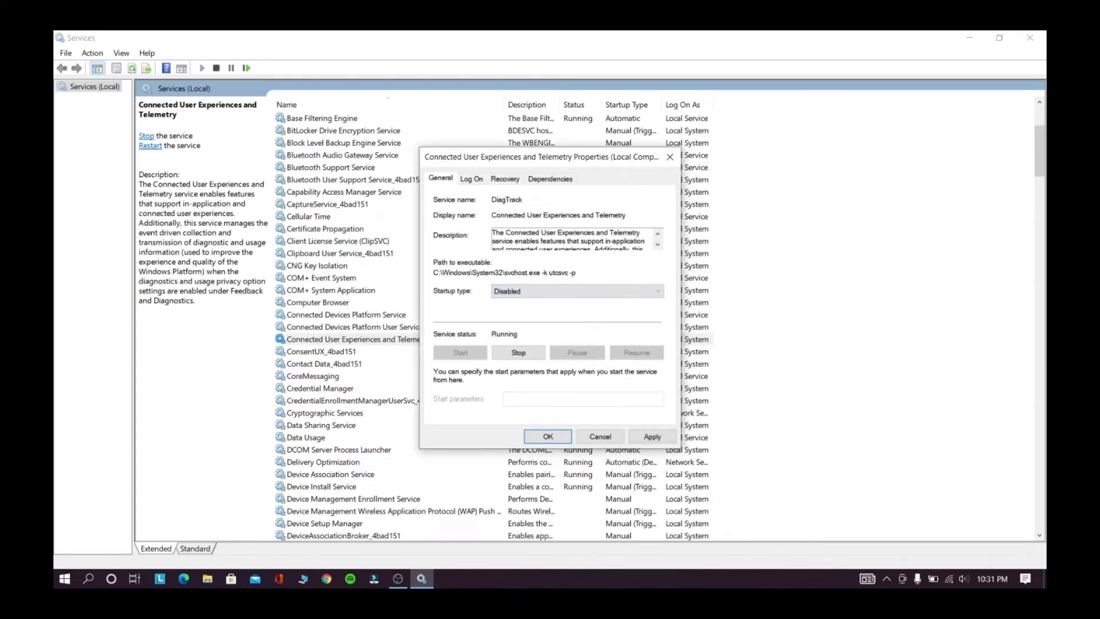
click(518, 352)
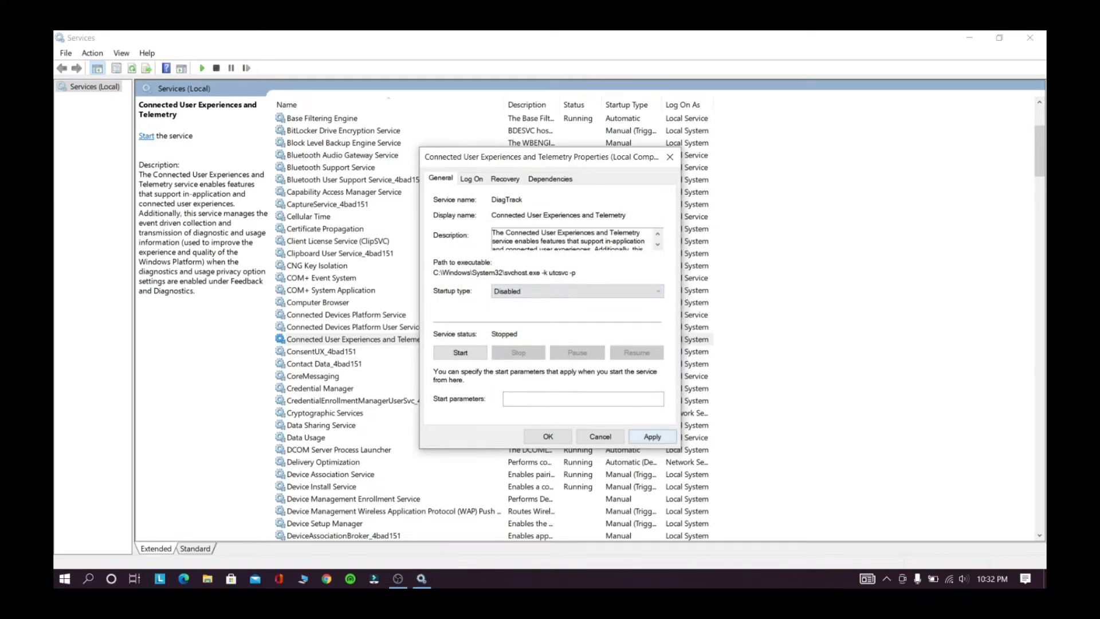
click(651, 435)
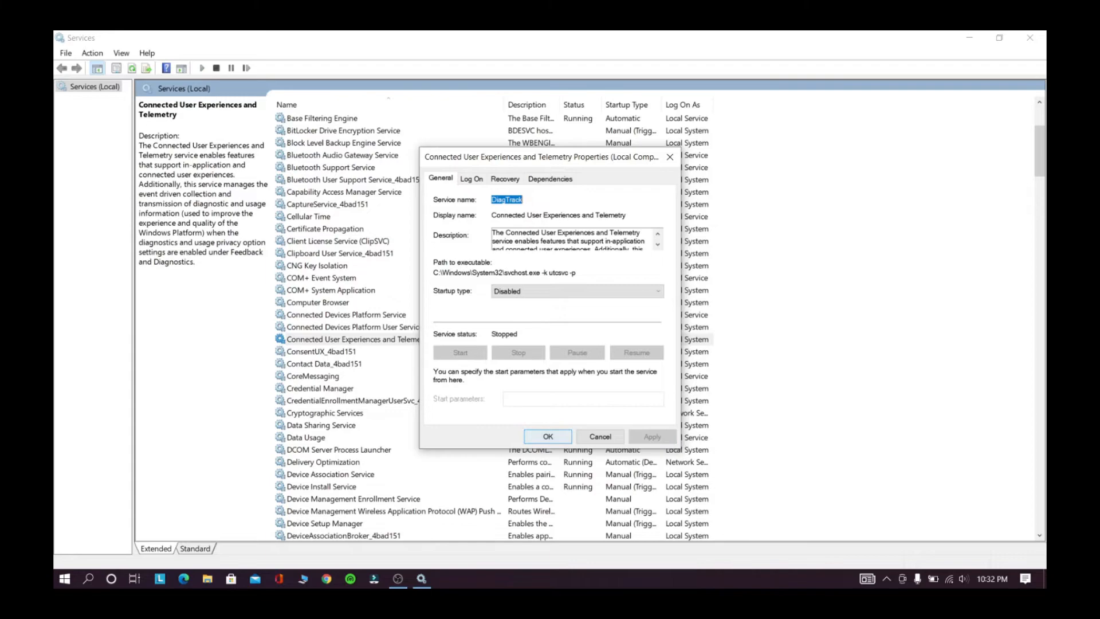
click(547, 436)
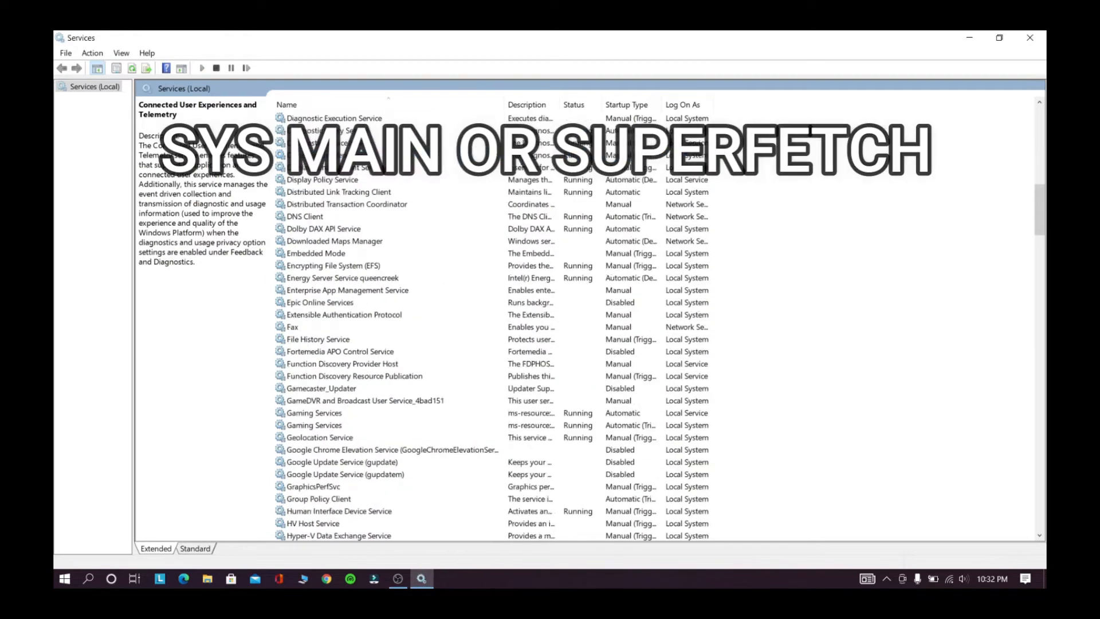
- Set SysMain's startup type to Disabled, stop the service, and confirm
scroll(down, 3)
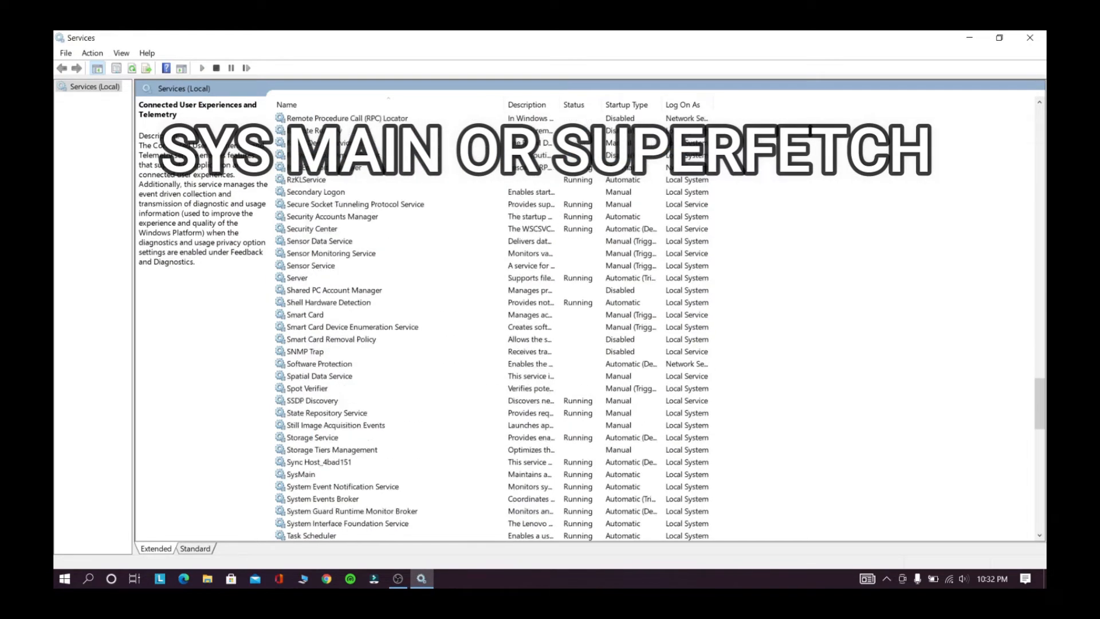
scroll(down, 3)
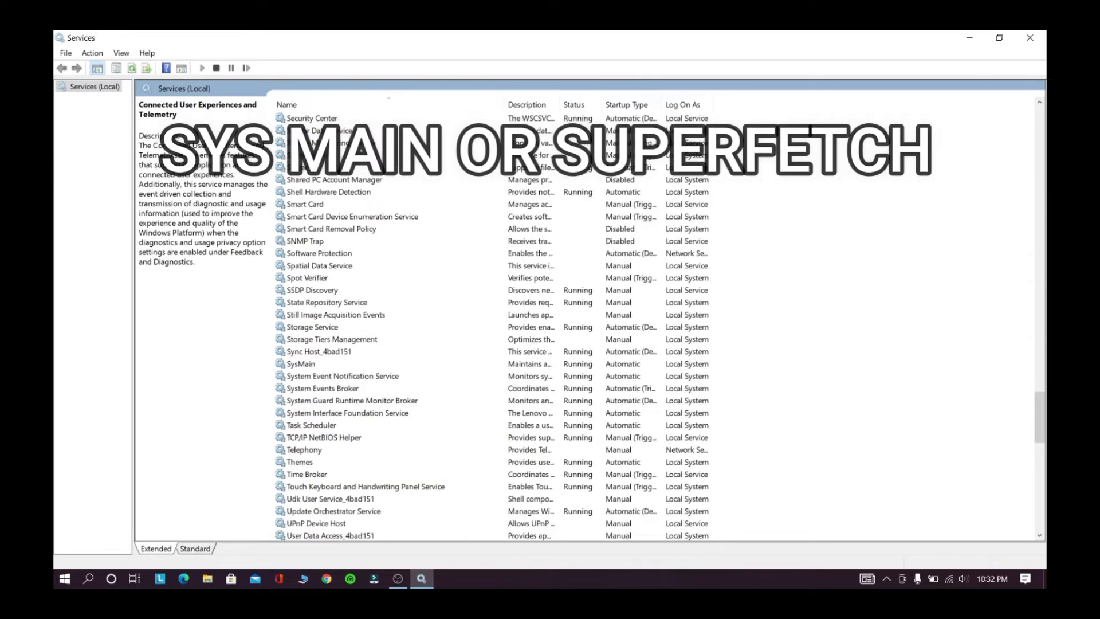
right_click(300, 363)
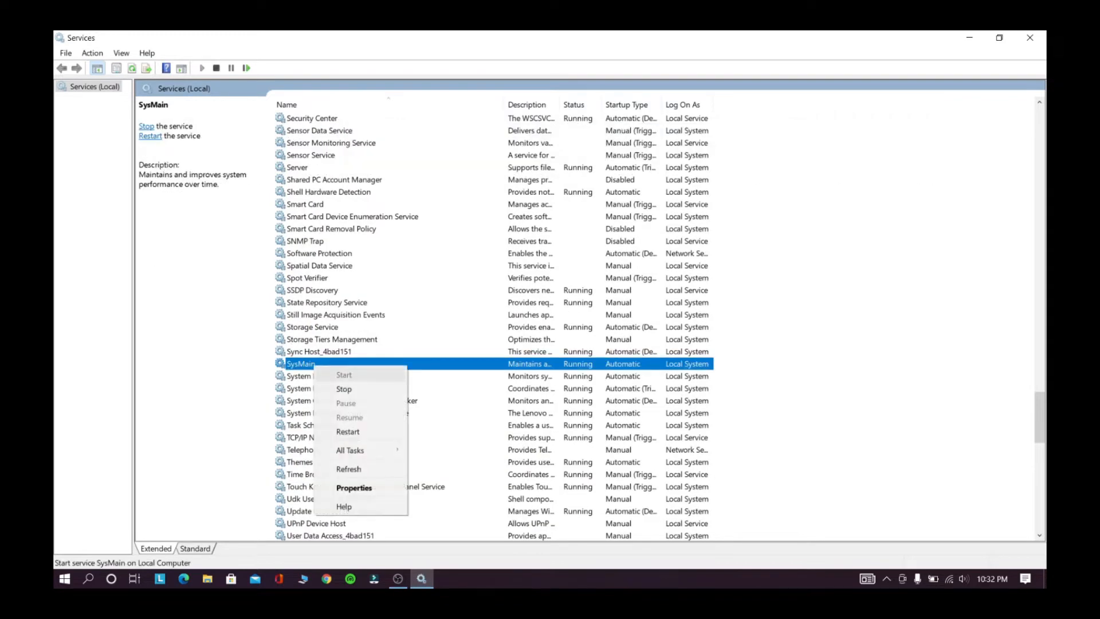
click(353, 488)
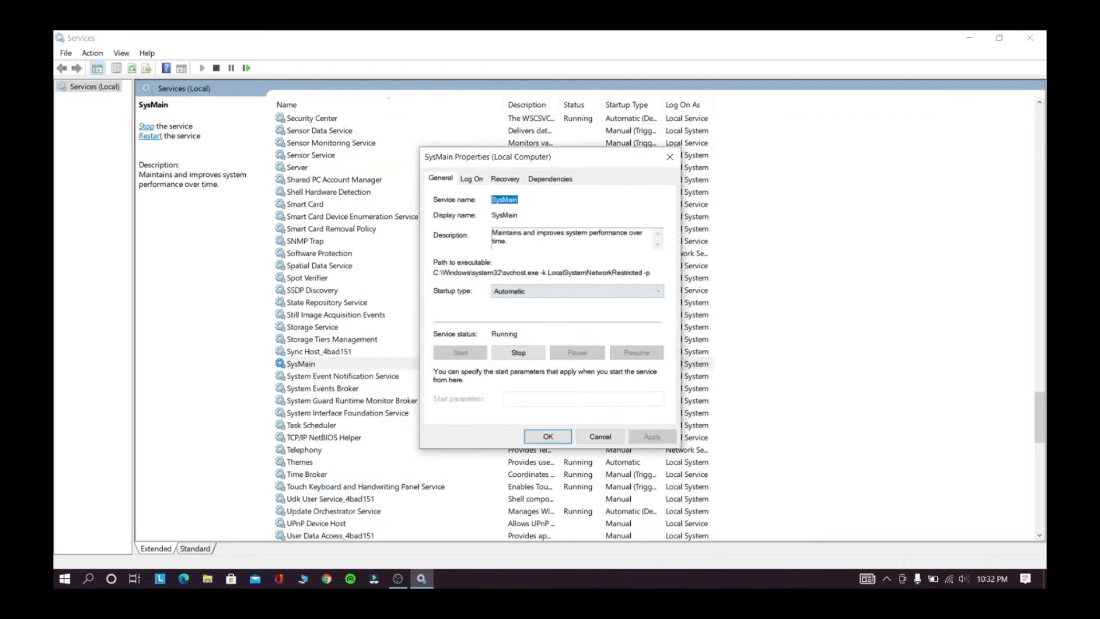
click(577, 291)
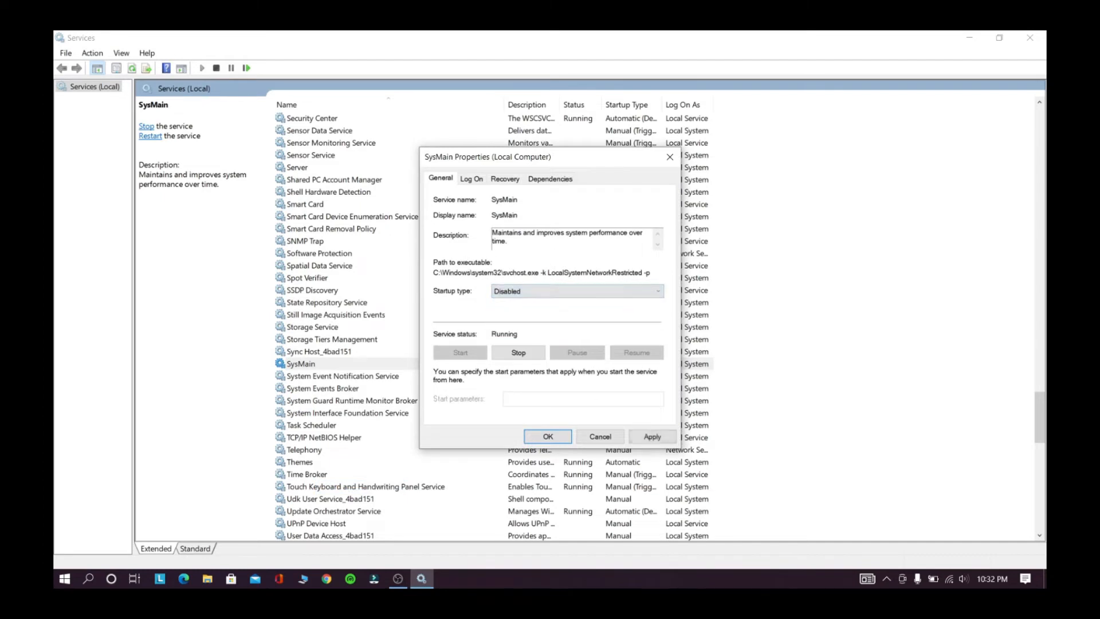
click(518, 353)
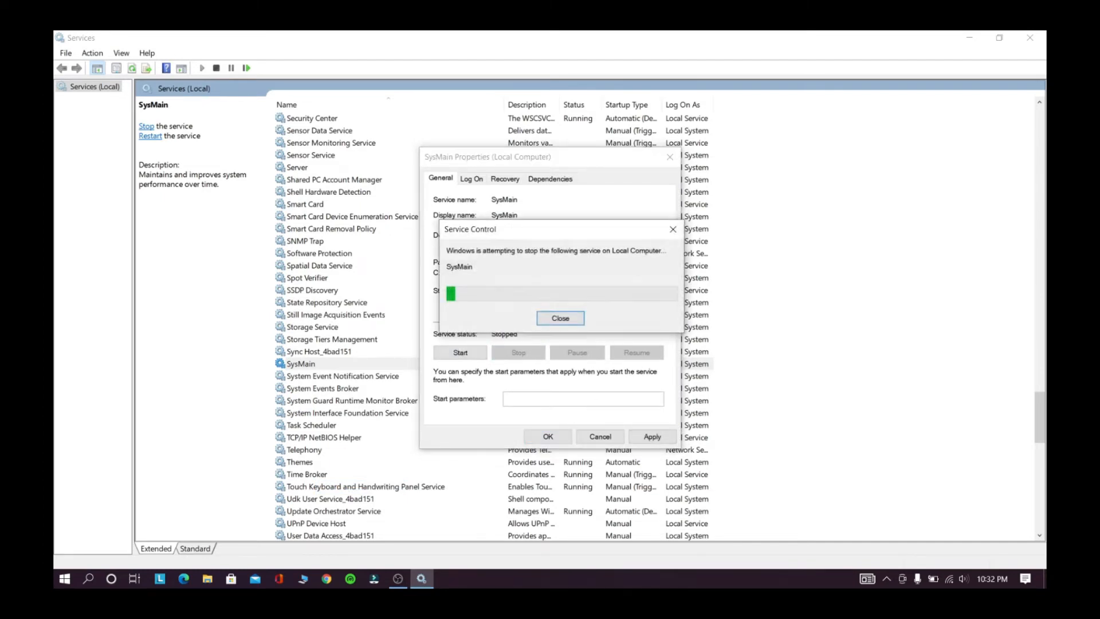
click(560, 318)
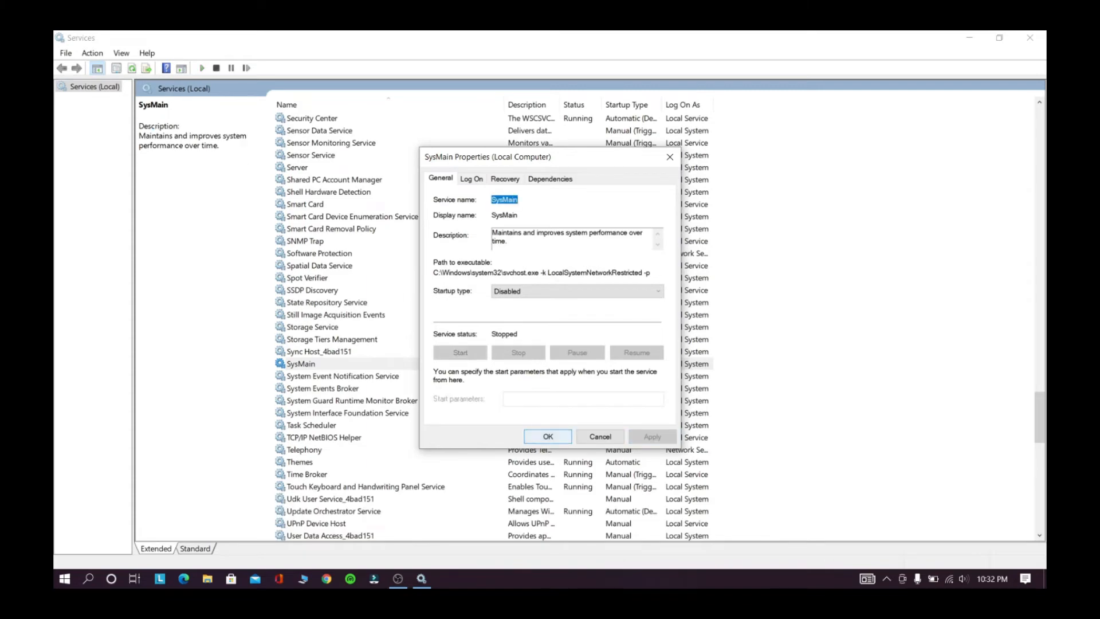
click(547, 435)
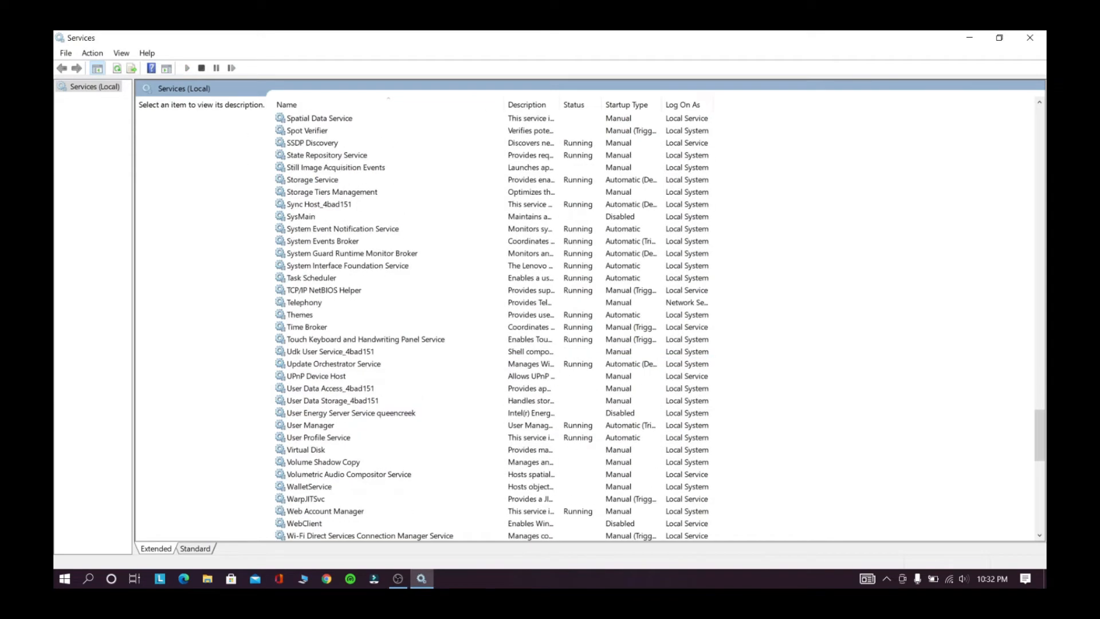
- Set Windows Search to Disabled, stop it, and save the settings
scroll(down, 3)
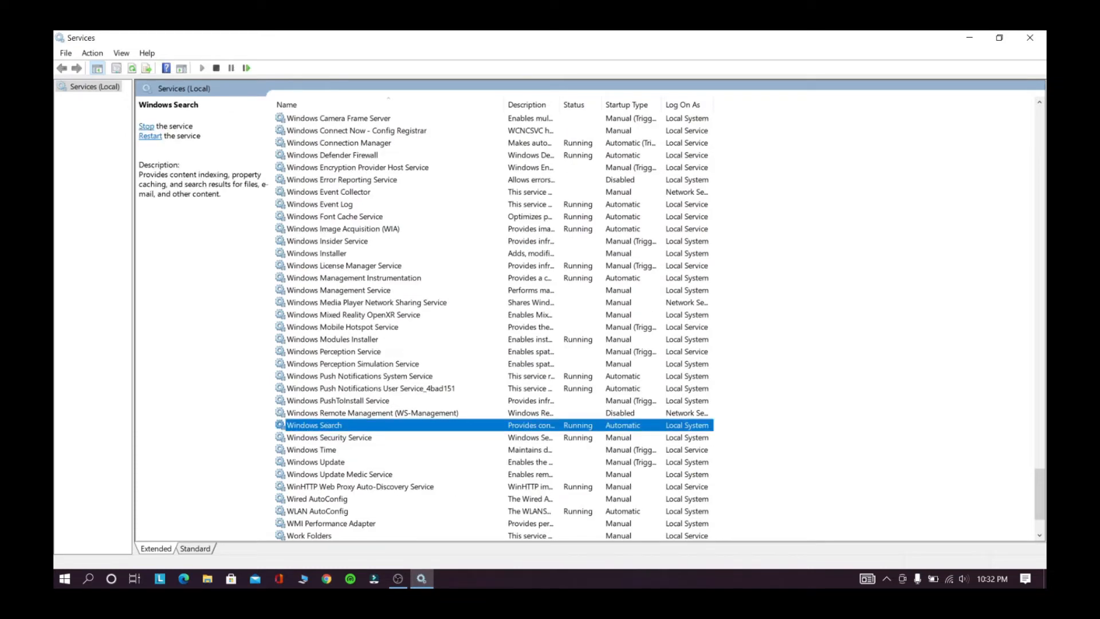
double_click(313, 424)
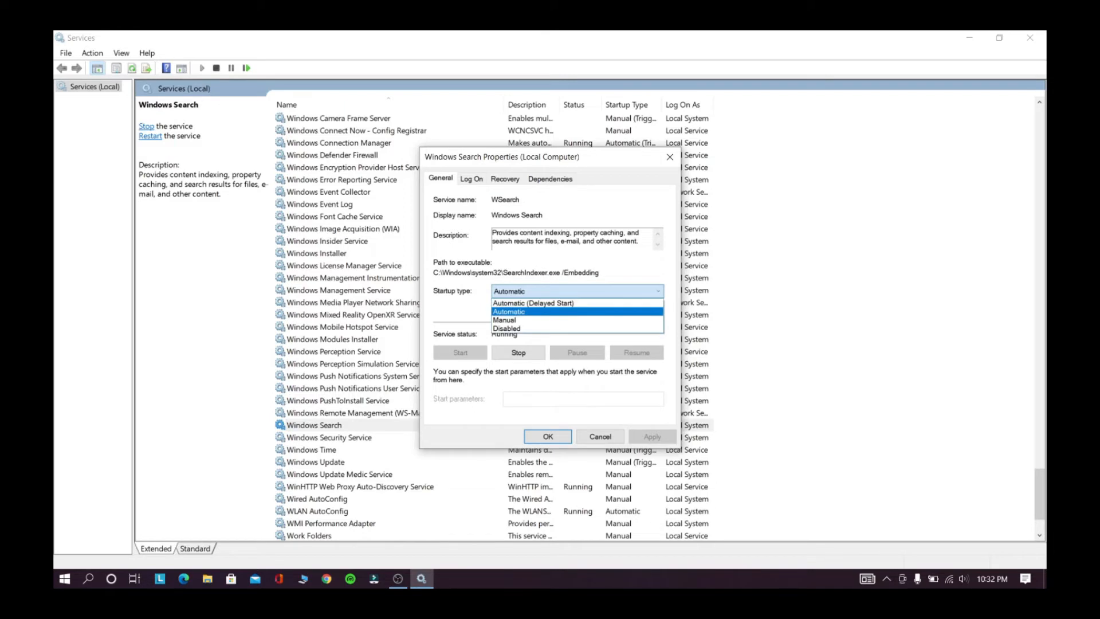
click(507, 328)
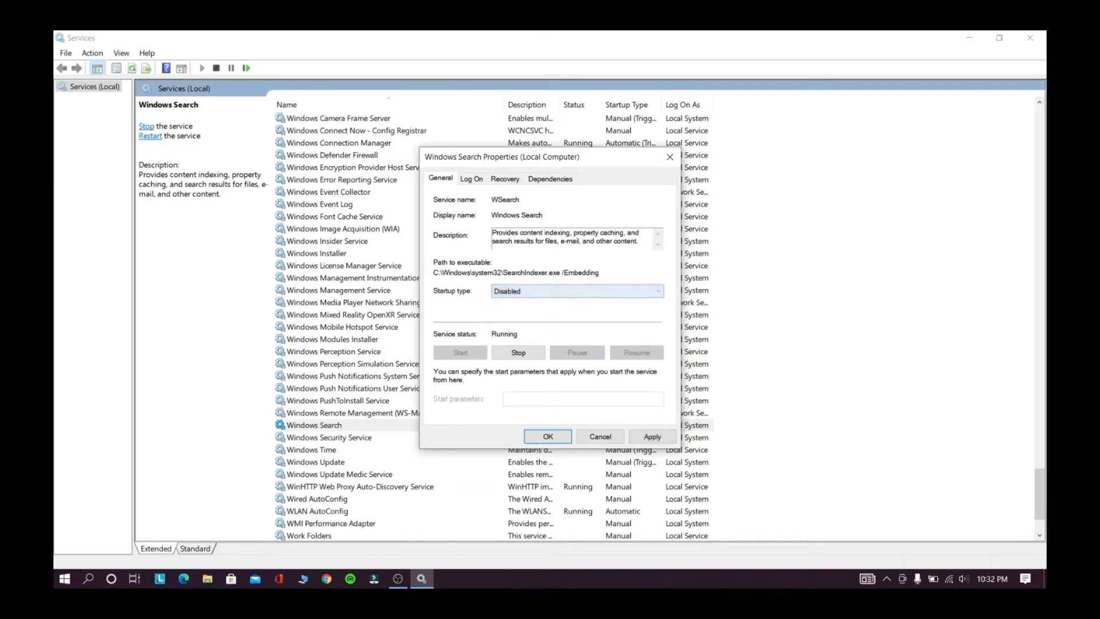
click(518, 352)
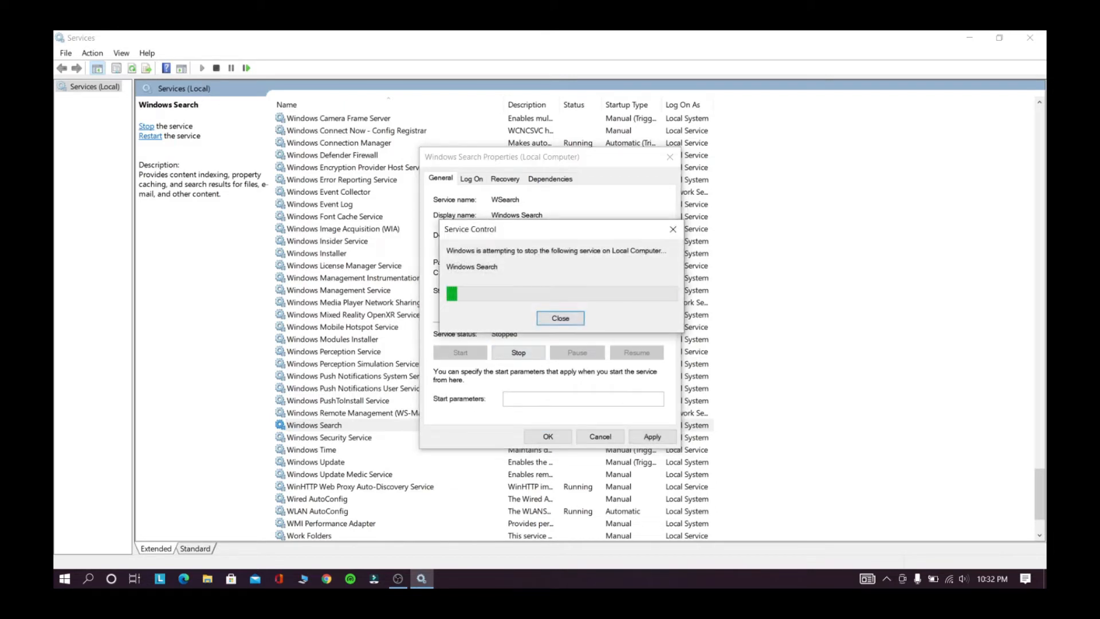
click(560, 318)
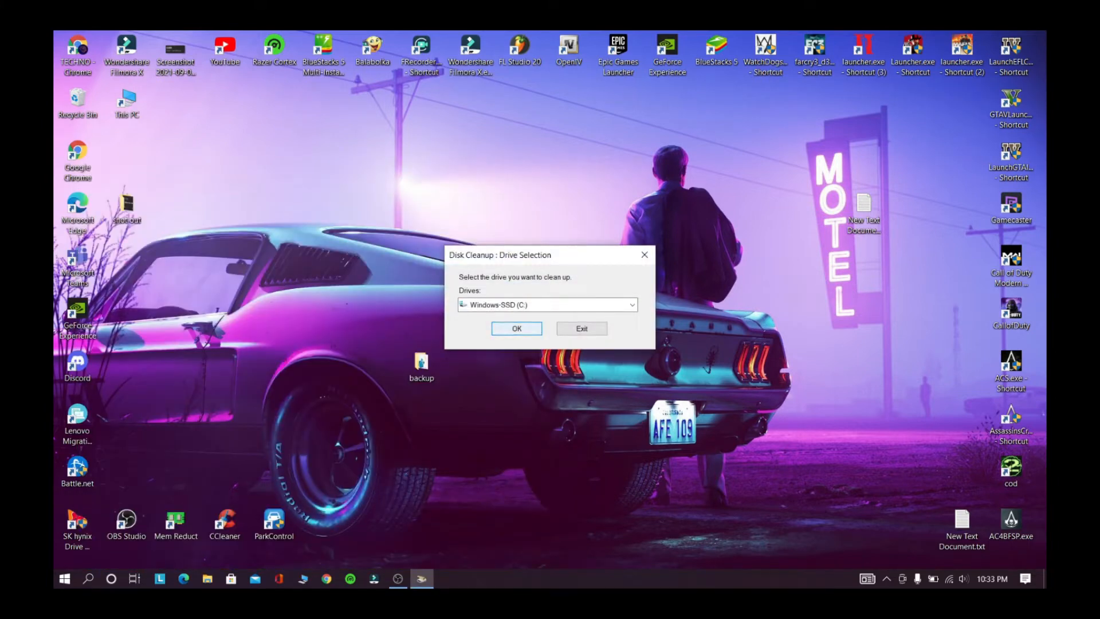
- Delete all unneeded C: files, including Windows Update Cleanup, reclaiming about 3.15 GB
click(516, 328)
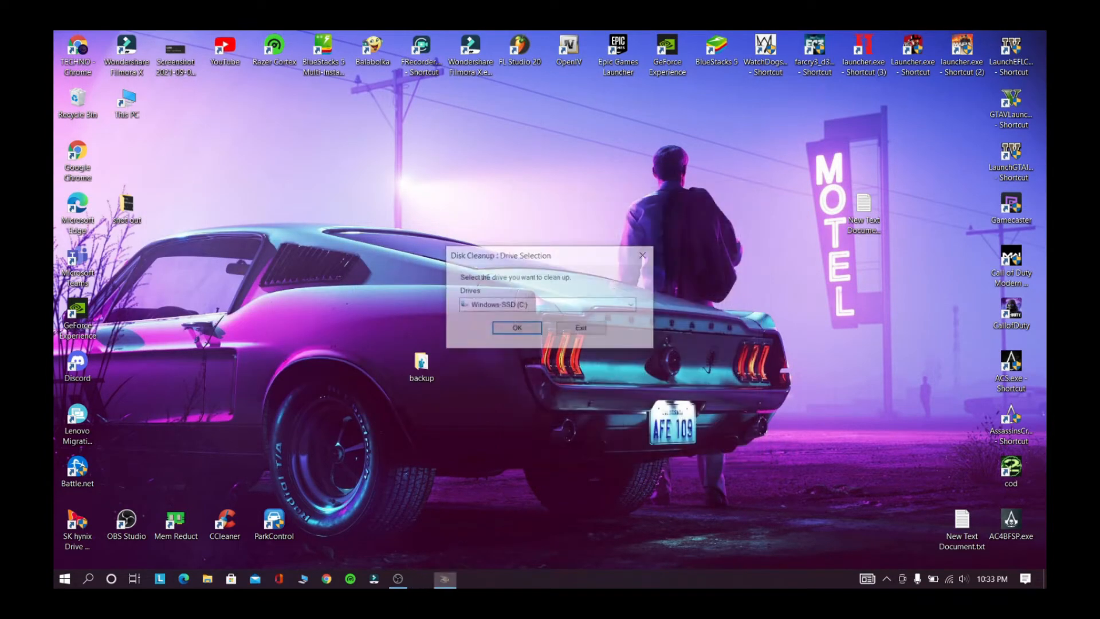
click(516, 328)
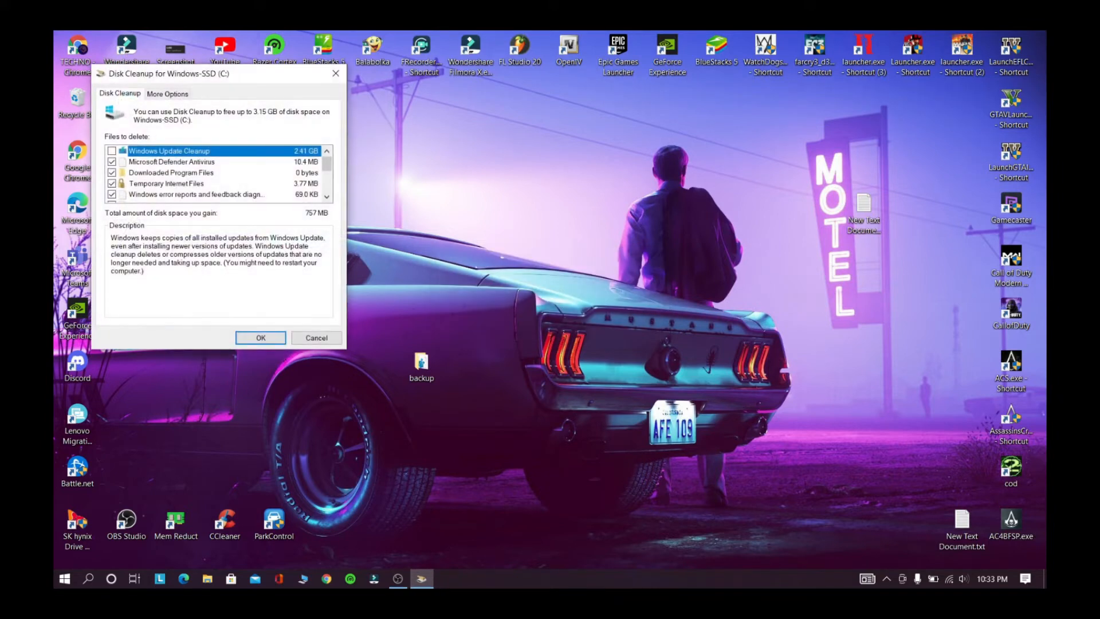
drag(210, 73, 491, 183)
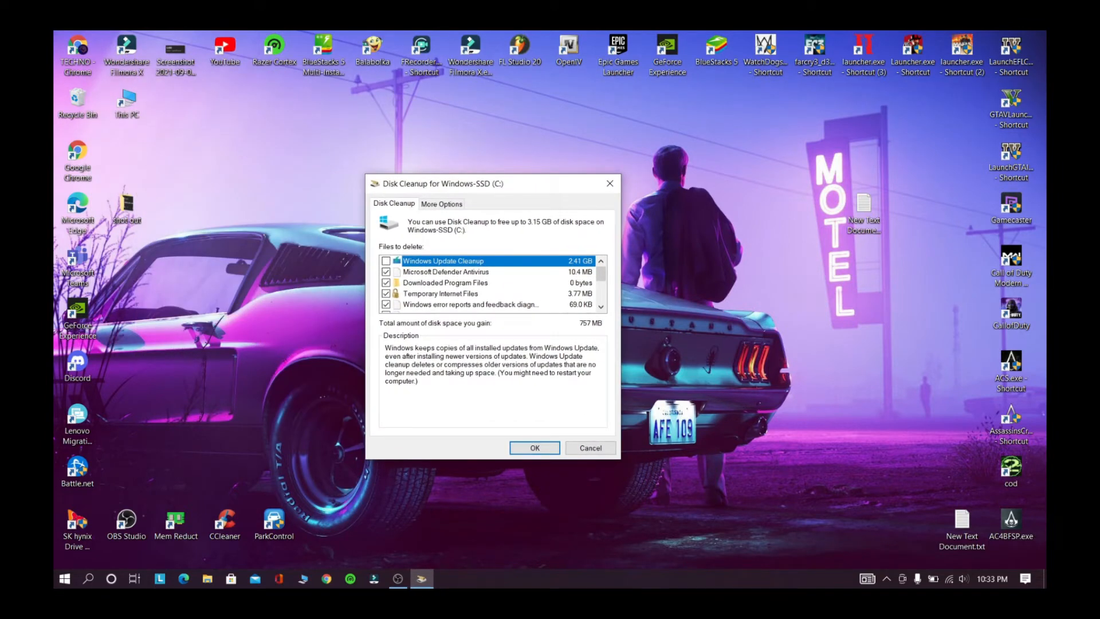
scroll(down, 3)
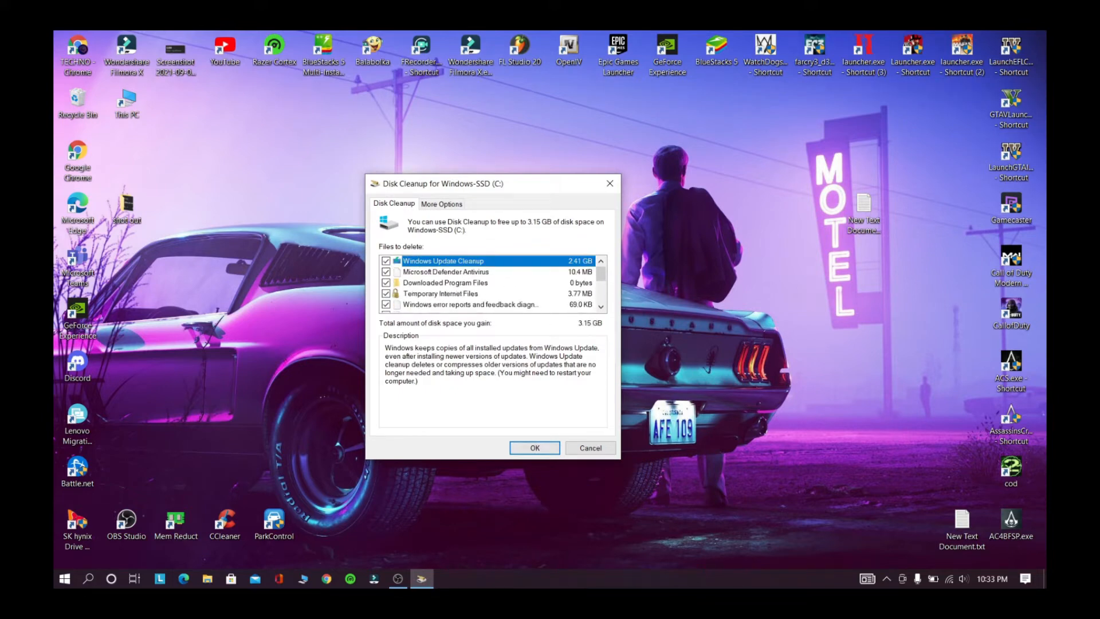
click(534, 447)
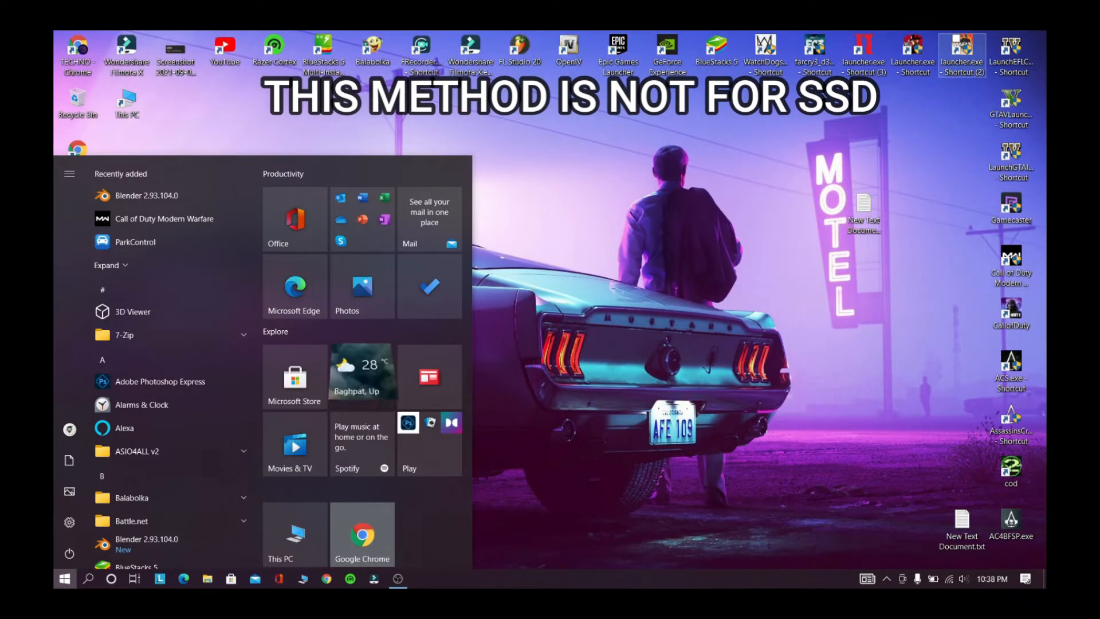
- Launch Defragment and Optimize Drives, optimize the Data (D:) and New Volume (F:) hard disks, then close
text(deg)
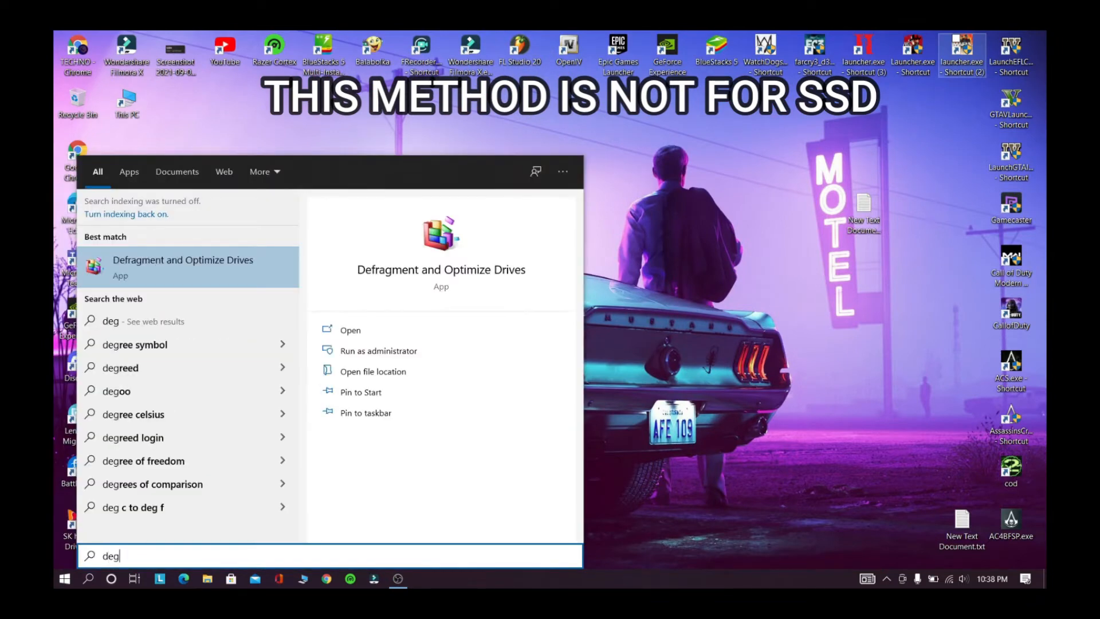
text(ra)
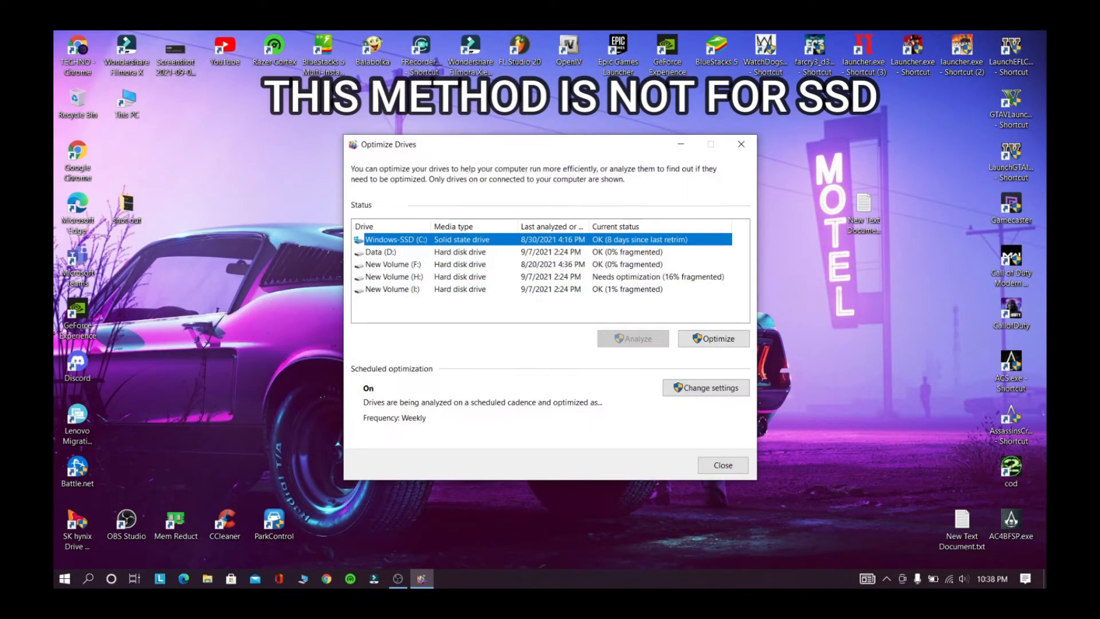
click(381, 252)
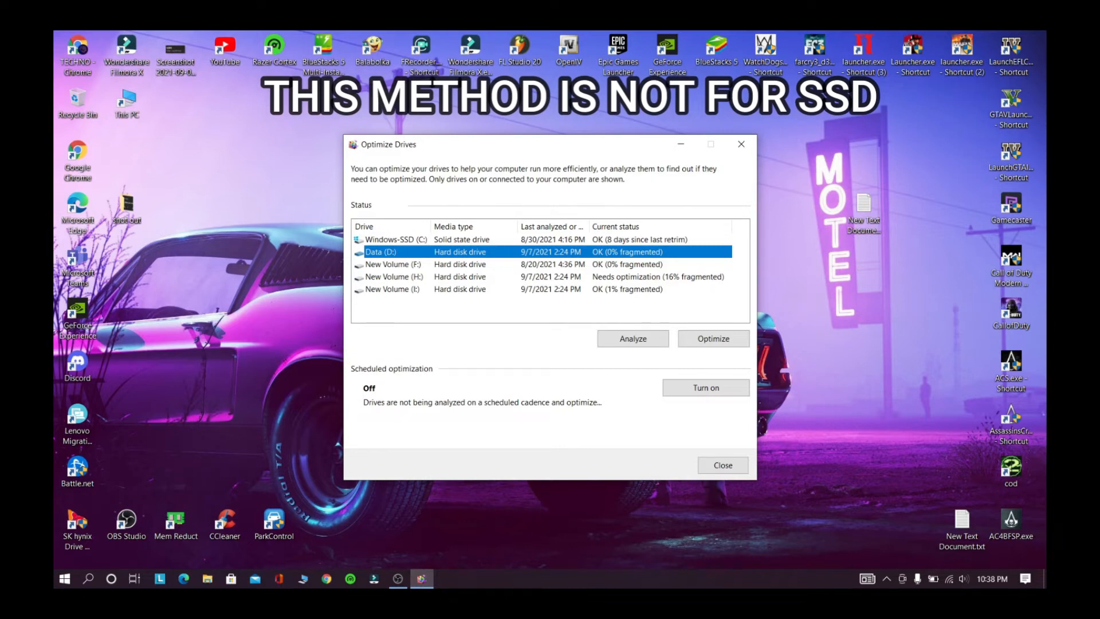
click(713, 338)
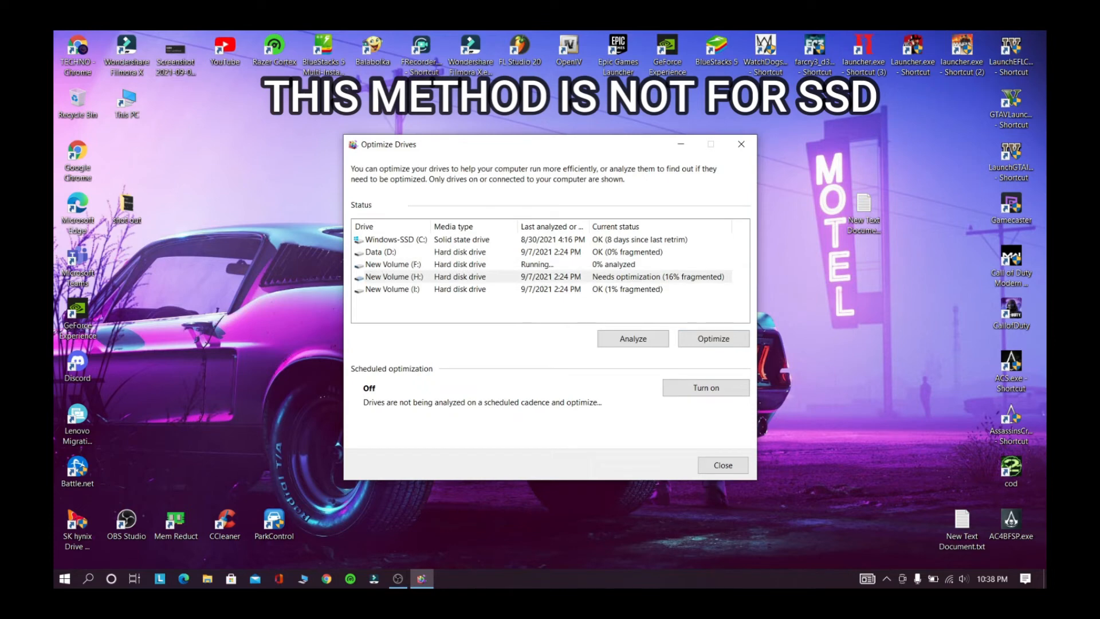
click(713, 339)
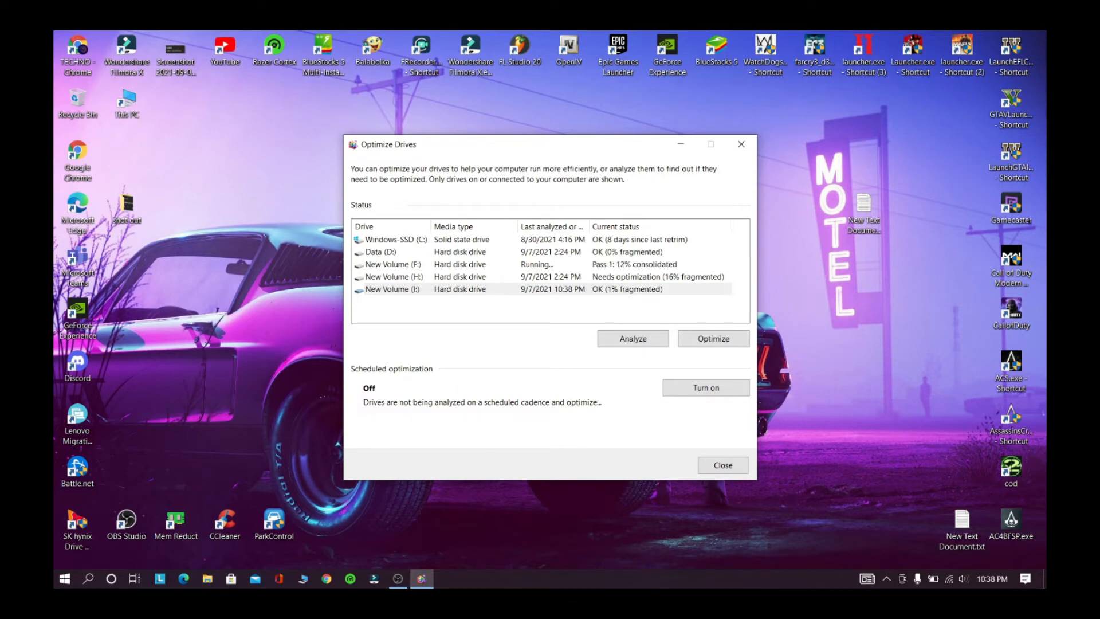
click(722, 465)
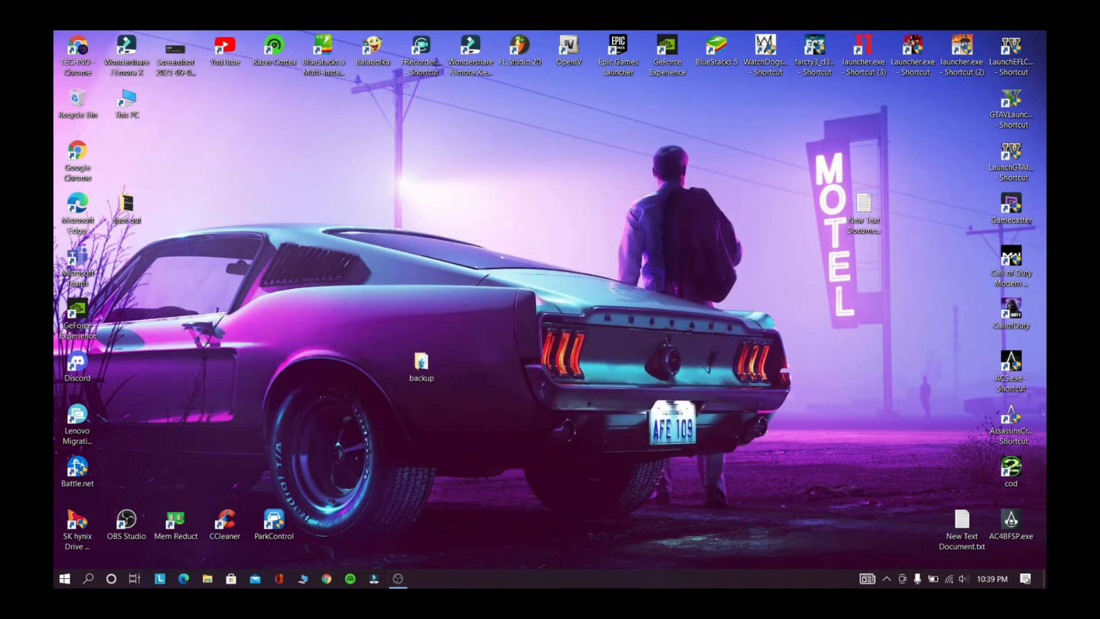
click(77, 522)
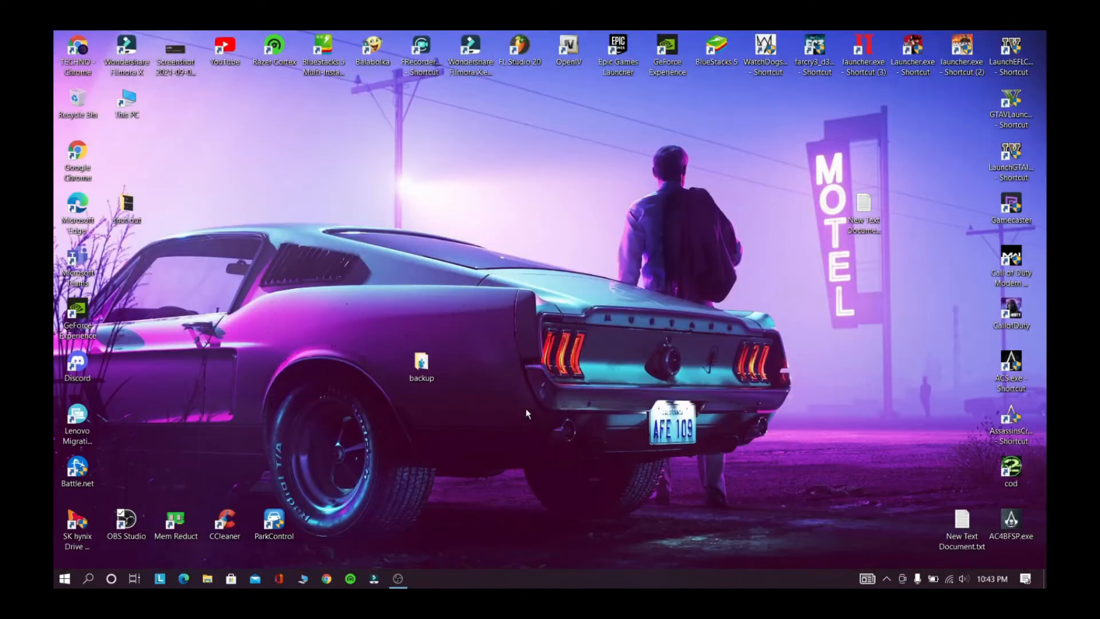
mouse_move(397, 345)
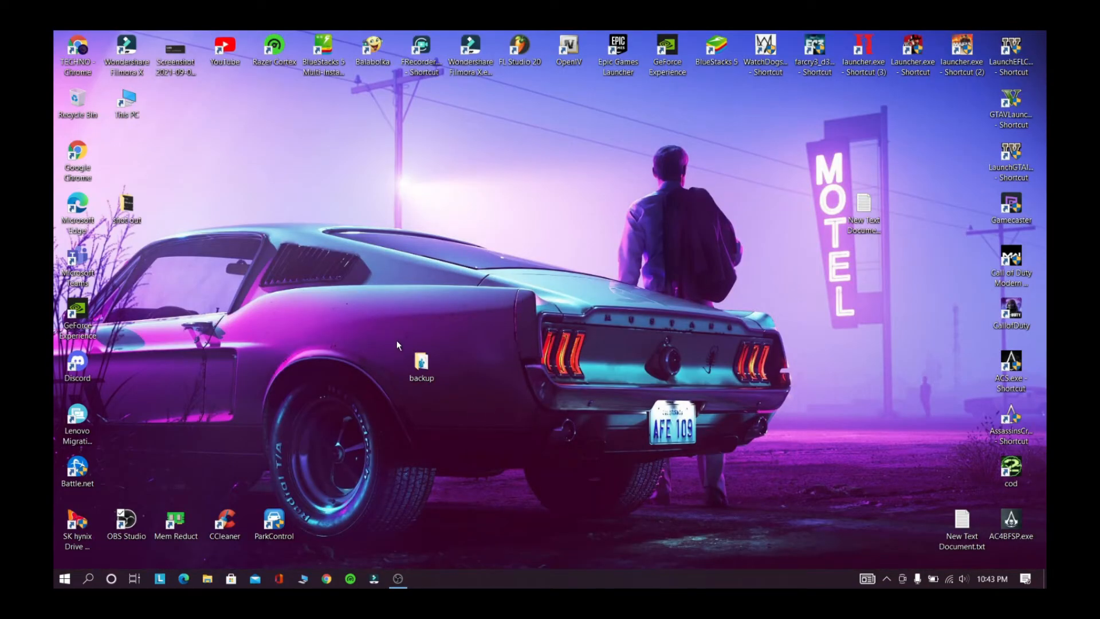
- Open the desktop backup folder and bring up backup.reg's context menu with Merge
double_click(422, 362)
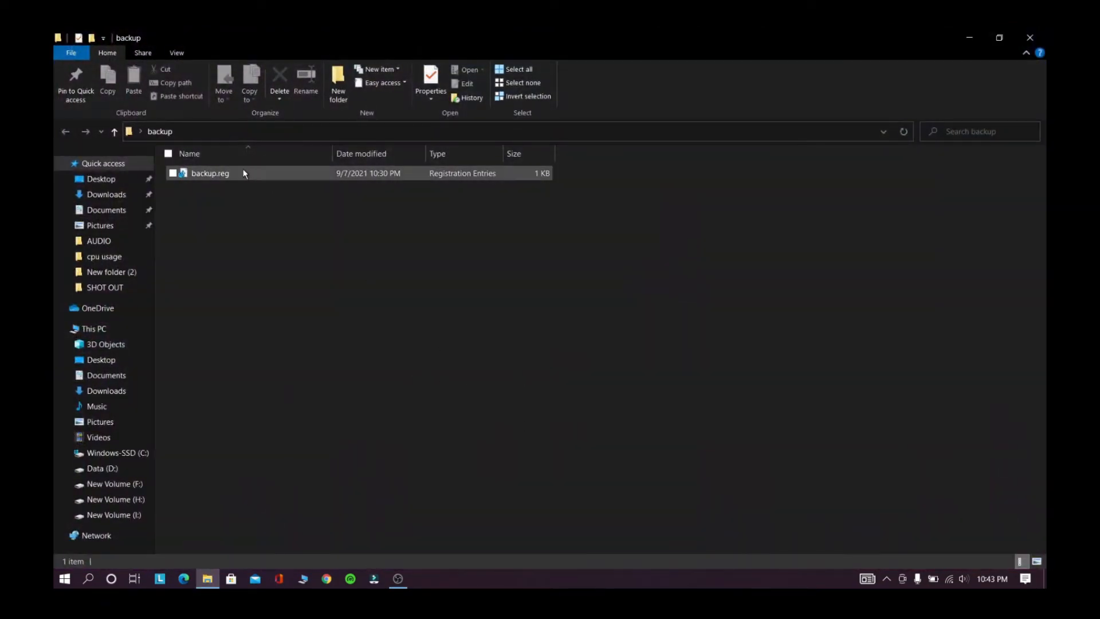
right_click(210, 173)
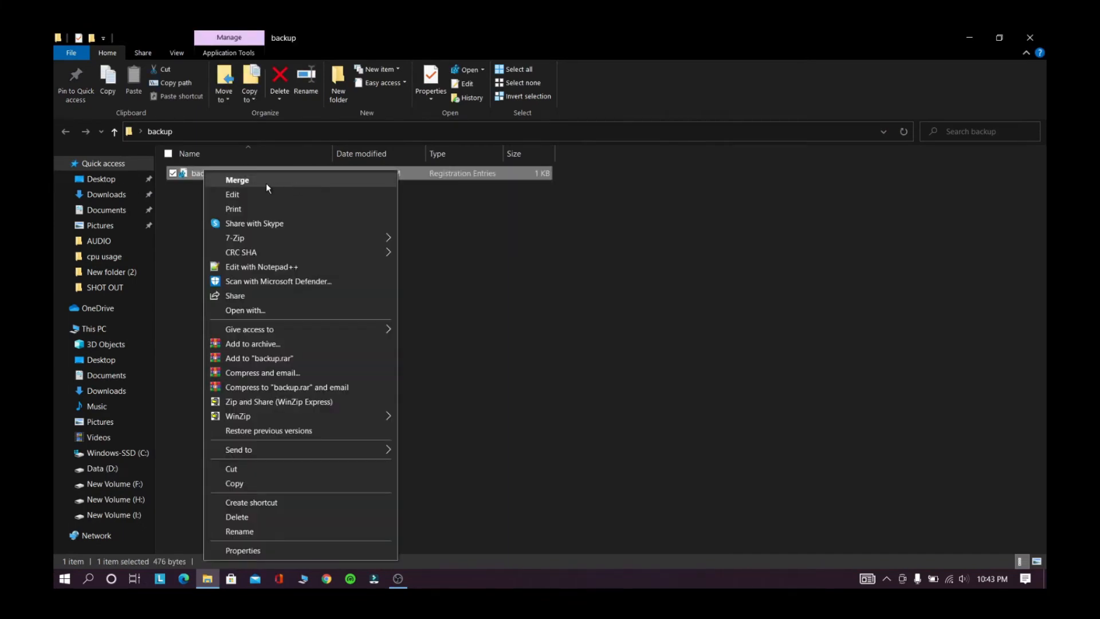